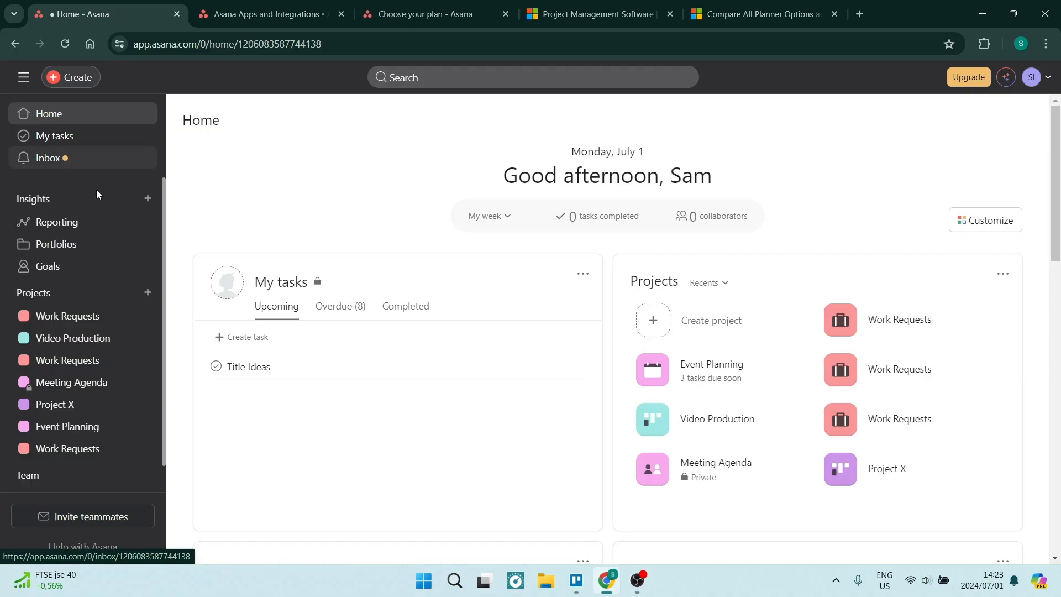
mouse_move(383, 217)
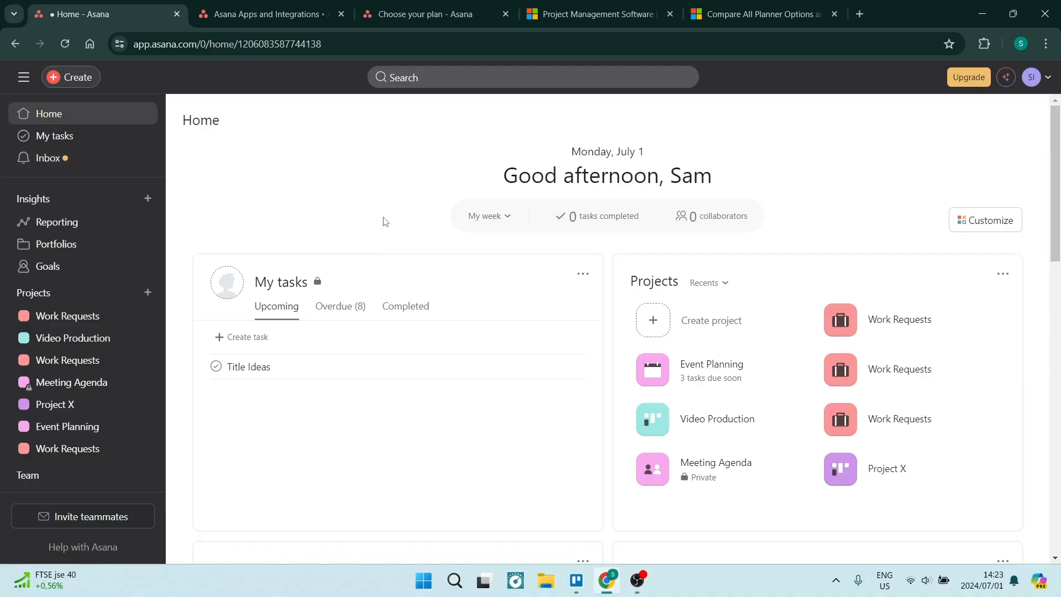
mouse_move(996, 116)
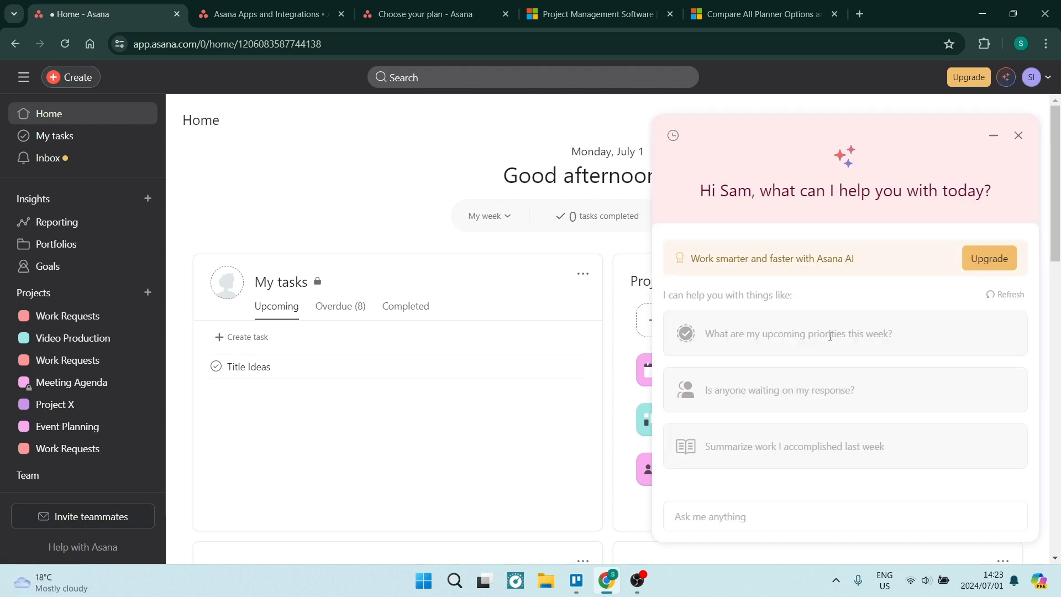
mouse_move(810, 517)
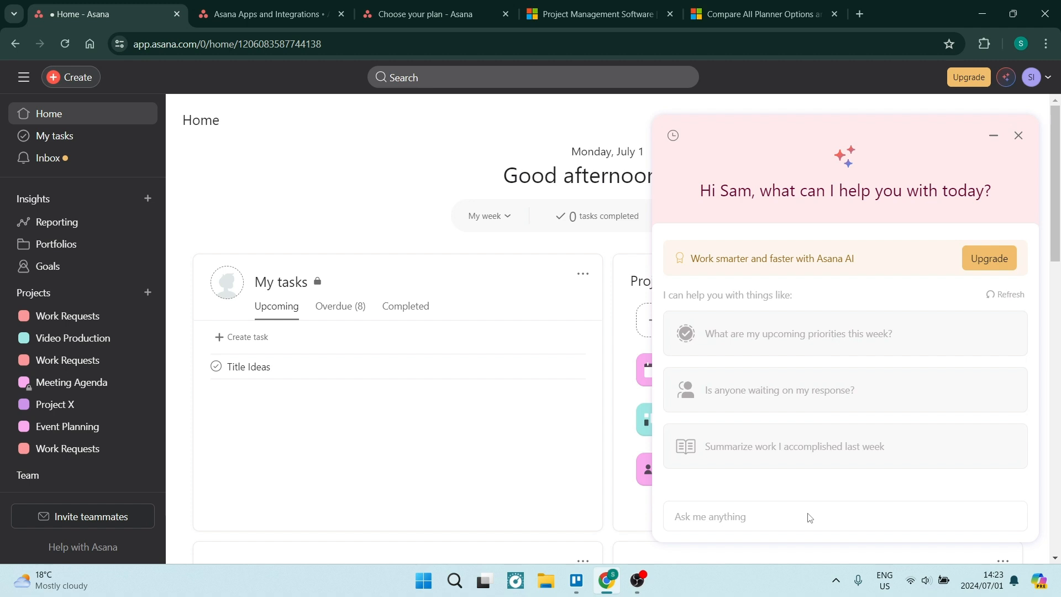
mouse_move(167, 273)
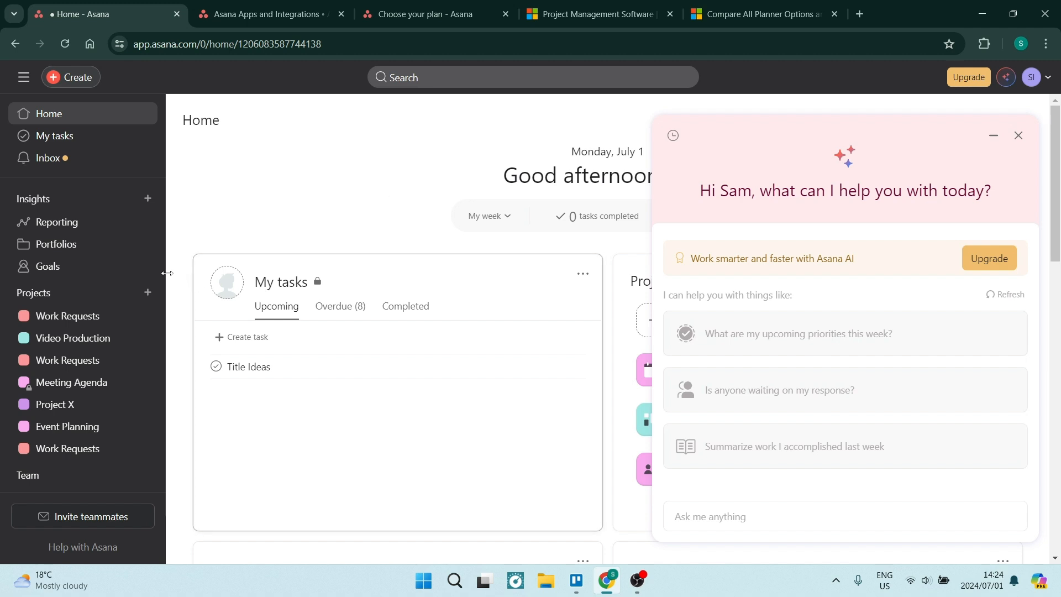
Dismiss the AI assistant and view the Reporting and Portfolios pages with their upgrade prompts
left_click(1018, 134)
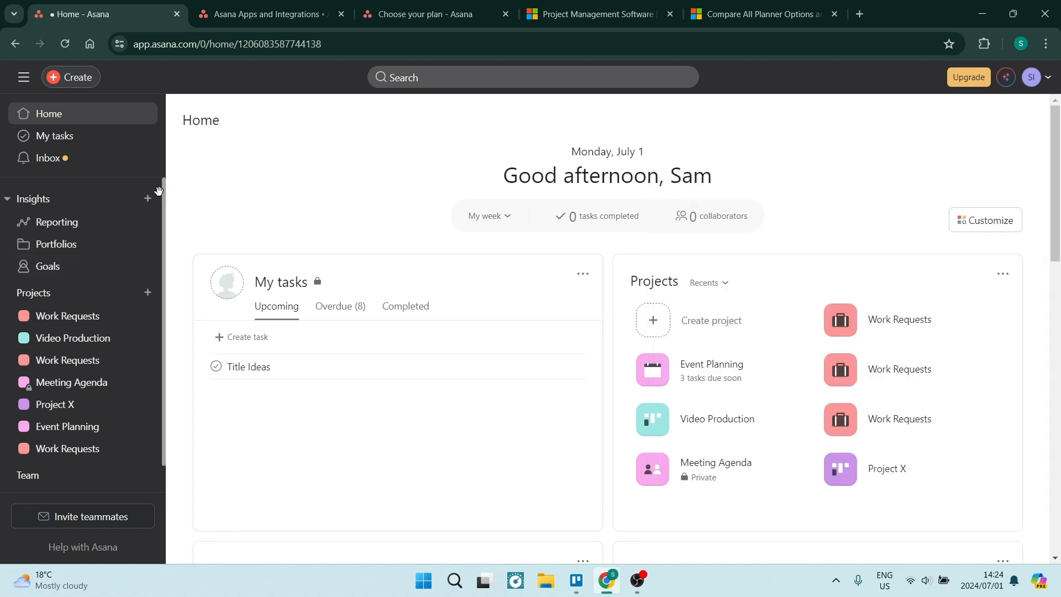
mouse_move(51, 223)
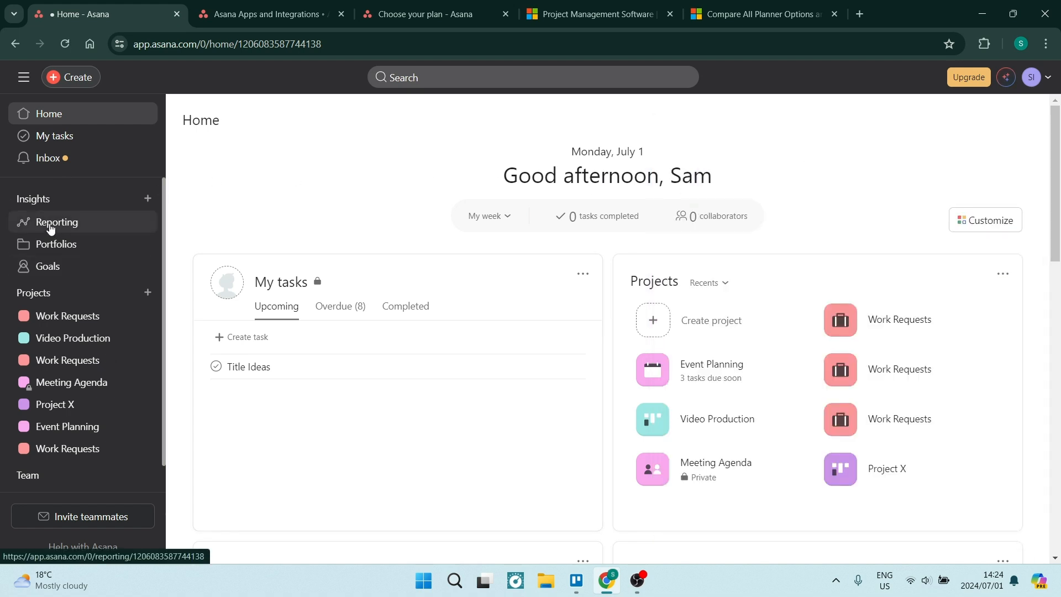
left_click(57, 221)
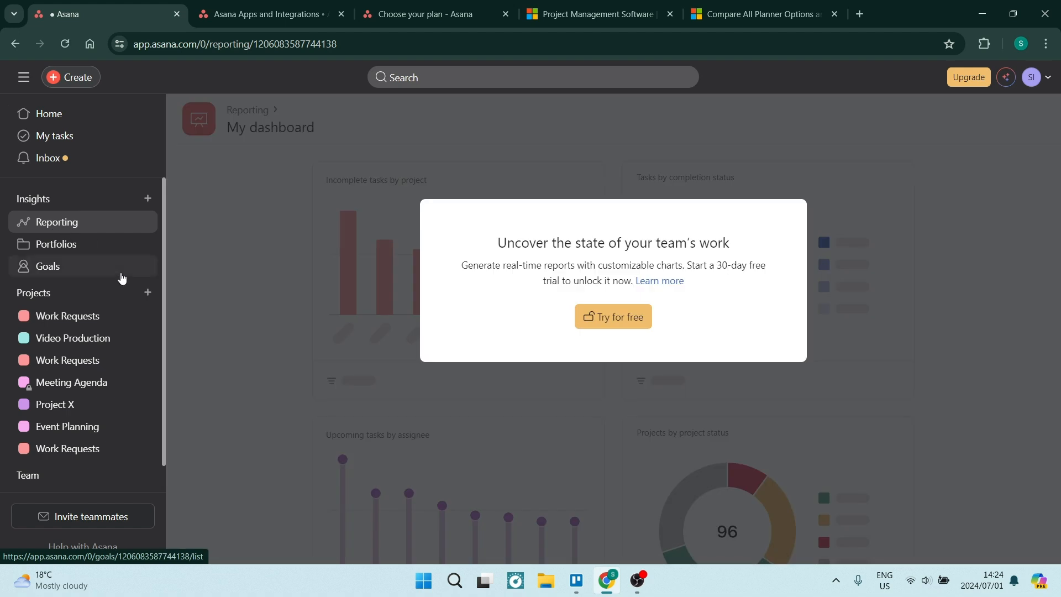
mouse_move(65, 234)
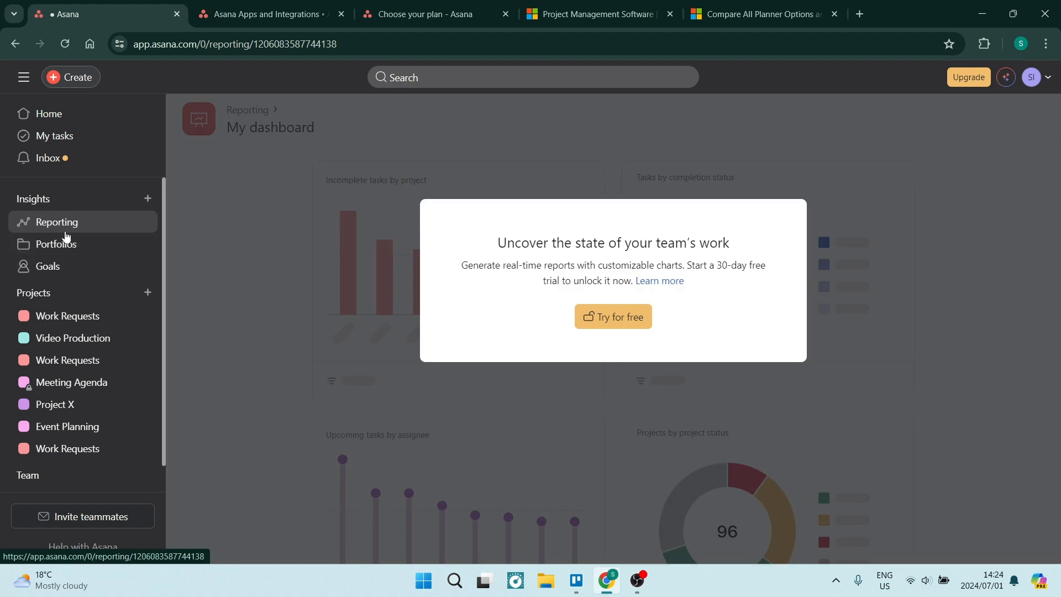
left_click(55, 244)
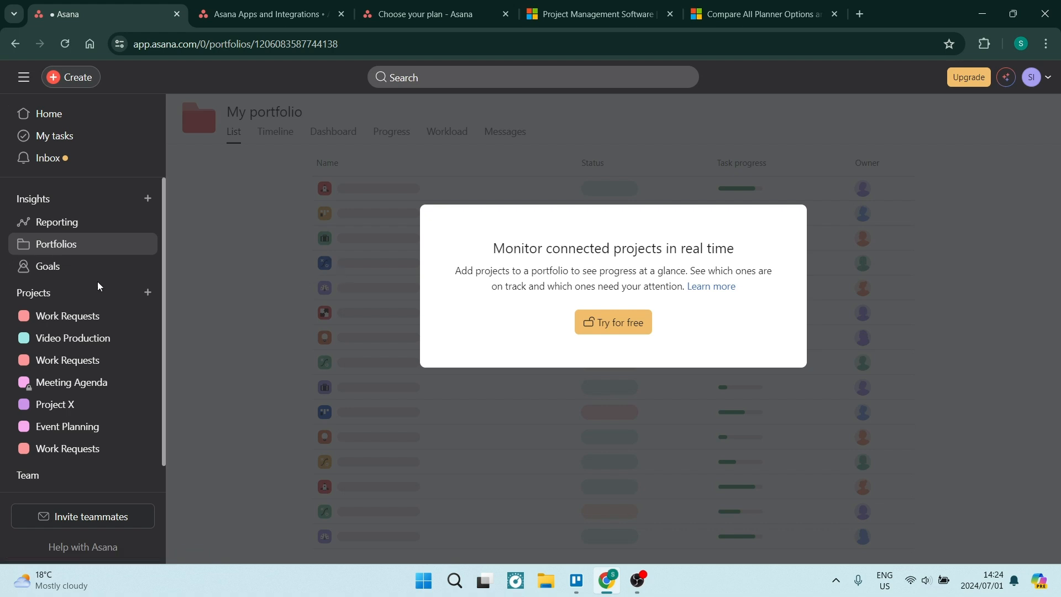
View the Goals page showing the Asana Advanced upgrade prompt
left_click(48, 266)
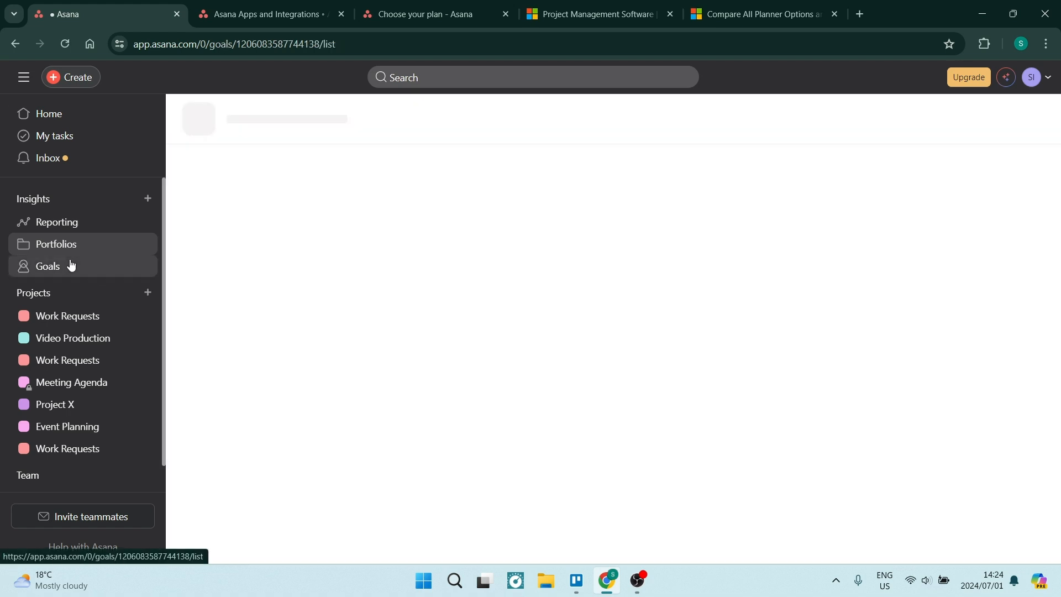
left_click(48, 266)
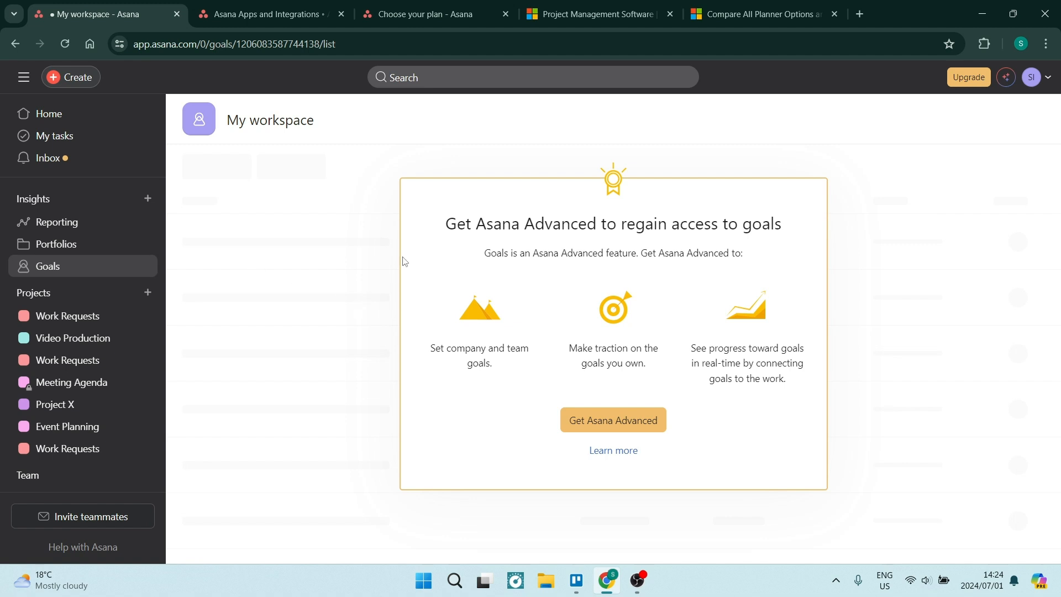
mouse_move(883, 312)
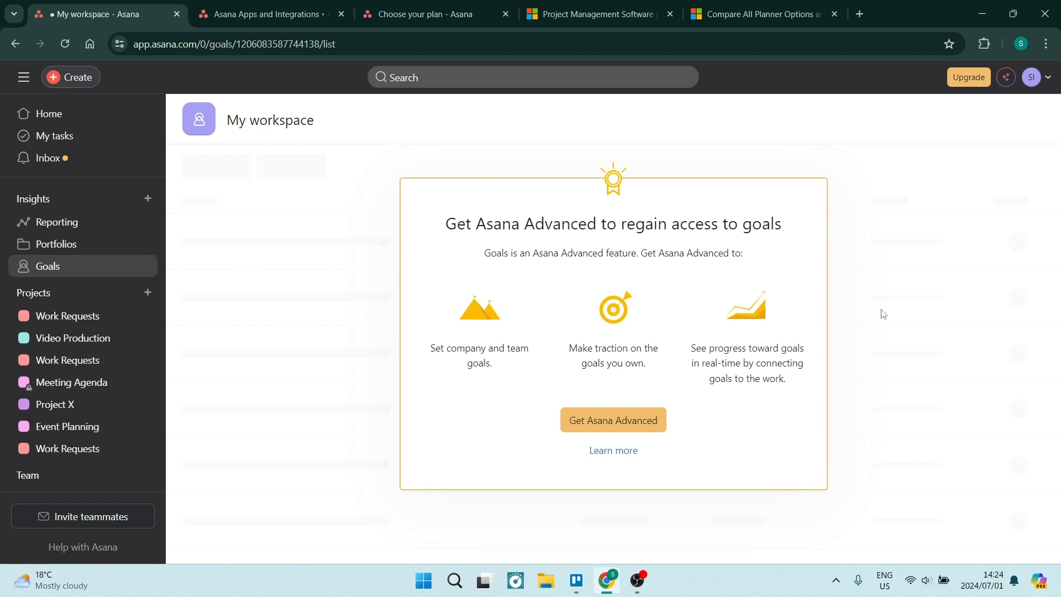
mouse_move(564, 287)
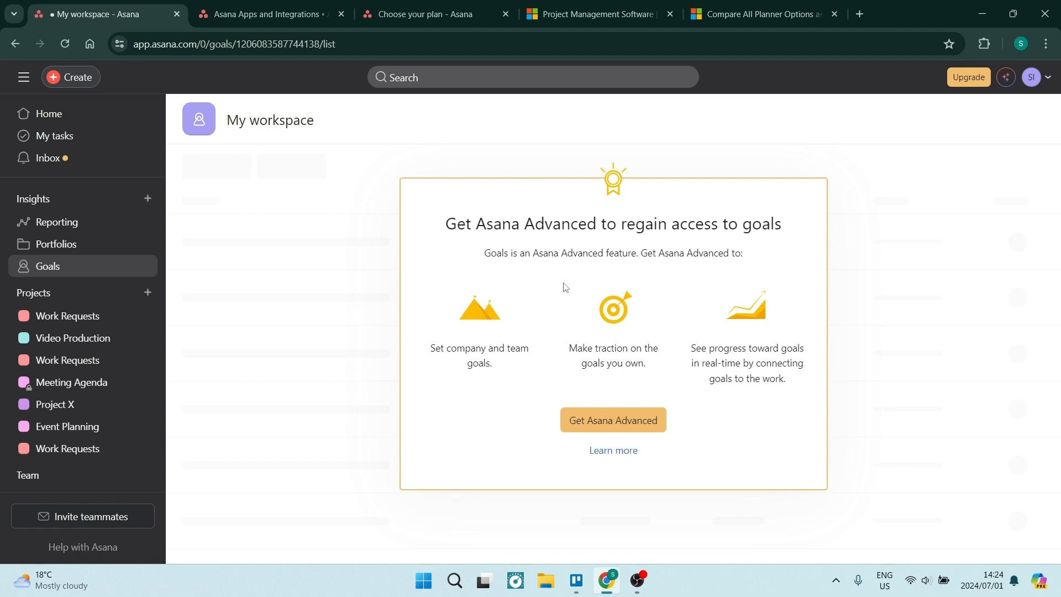
mouse_move(513, 345)
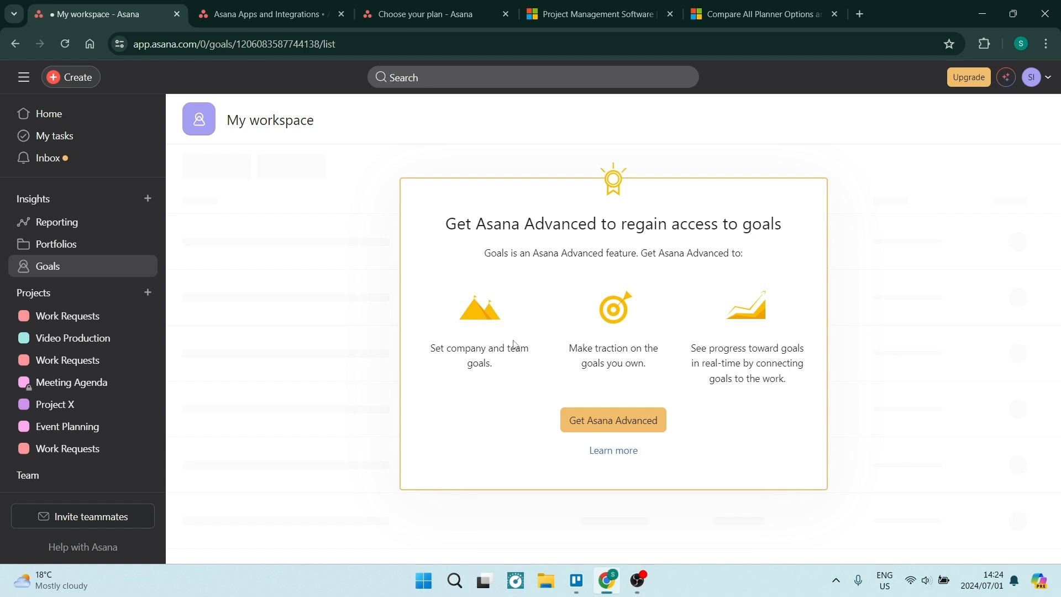
mouse_move(359, 336)
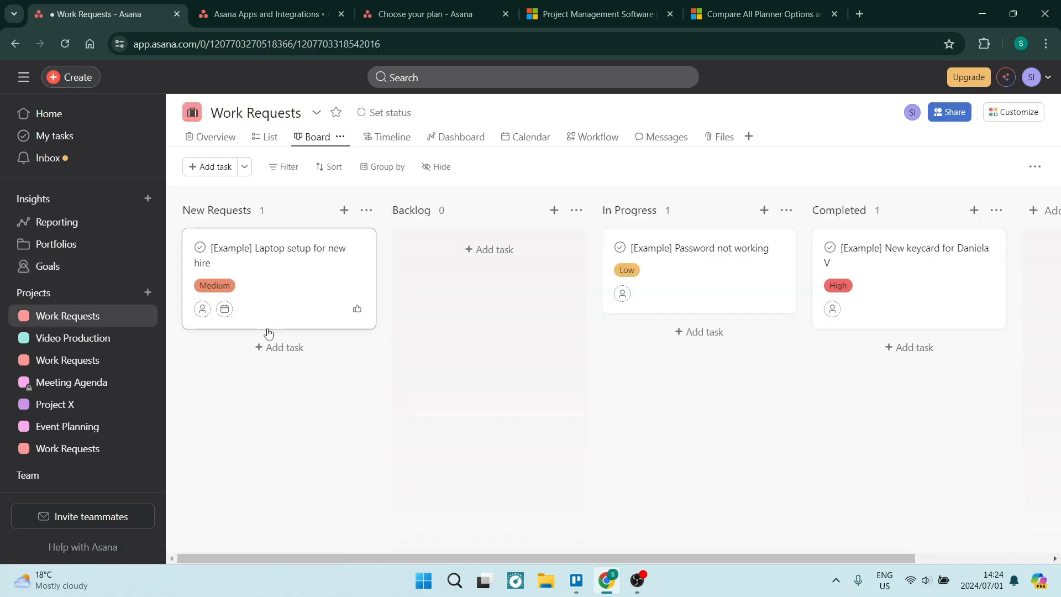
mouse_move(272, 283)
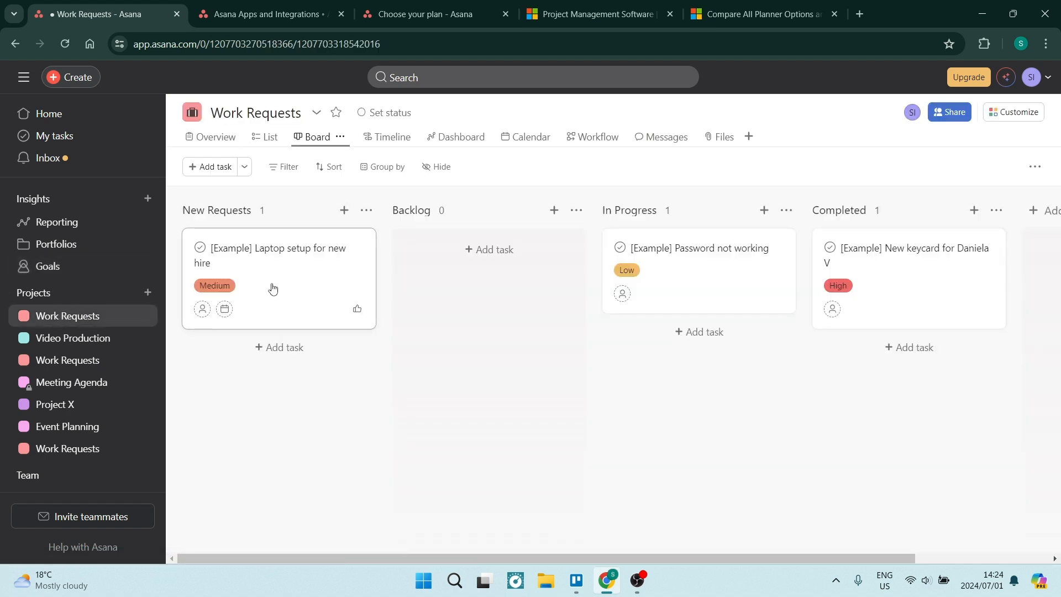
mouse_move(357, 285)
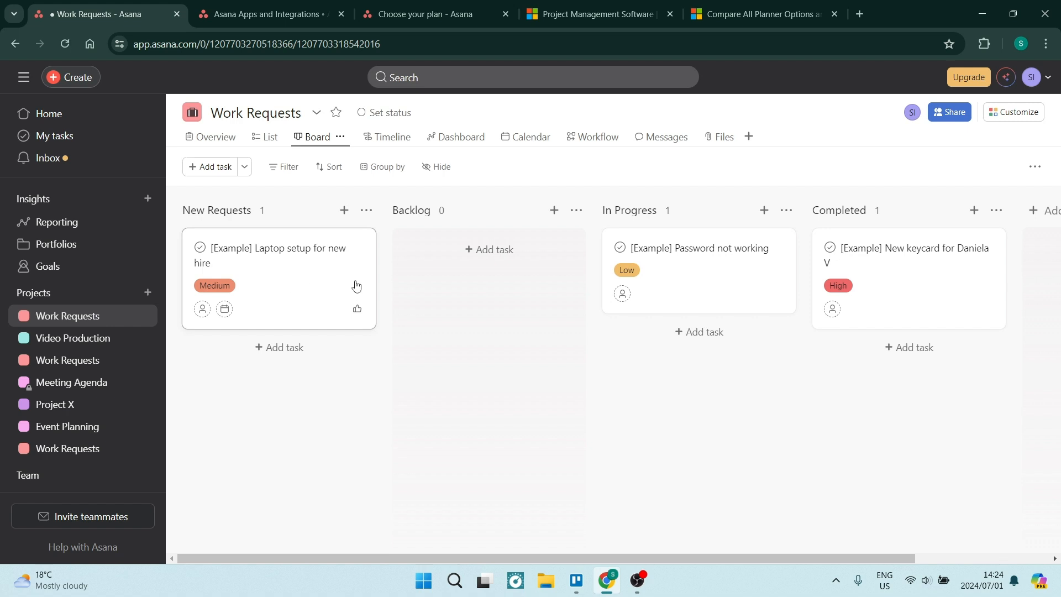
mouse_move(729, 277)
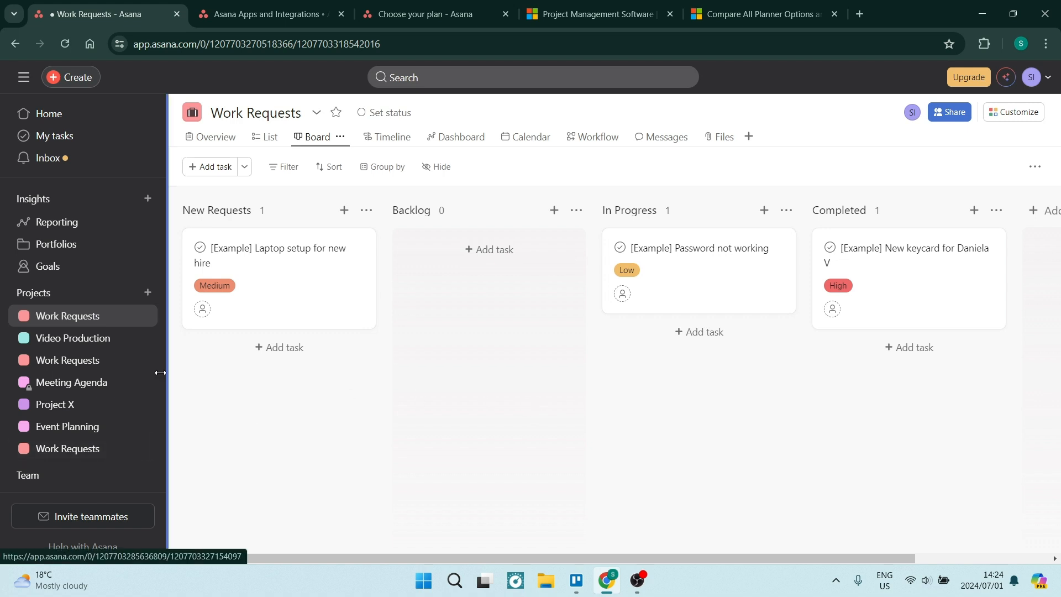
Bring up the Asana Apps and Integrations directory listing Microsoft Teams and Splunk
left_click(264, 13)
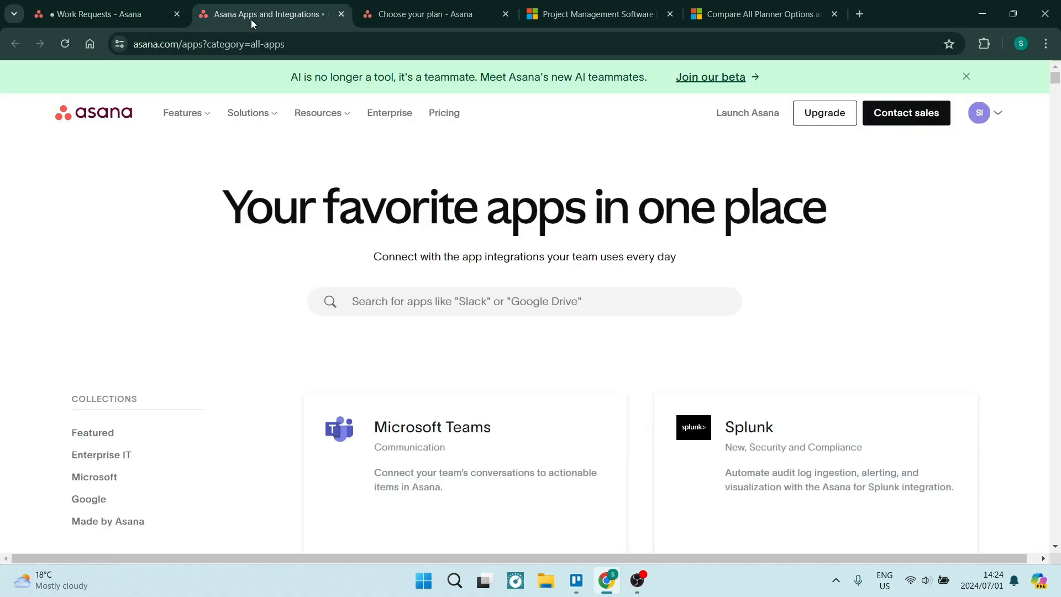
mouse_move(209, 187)
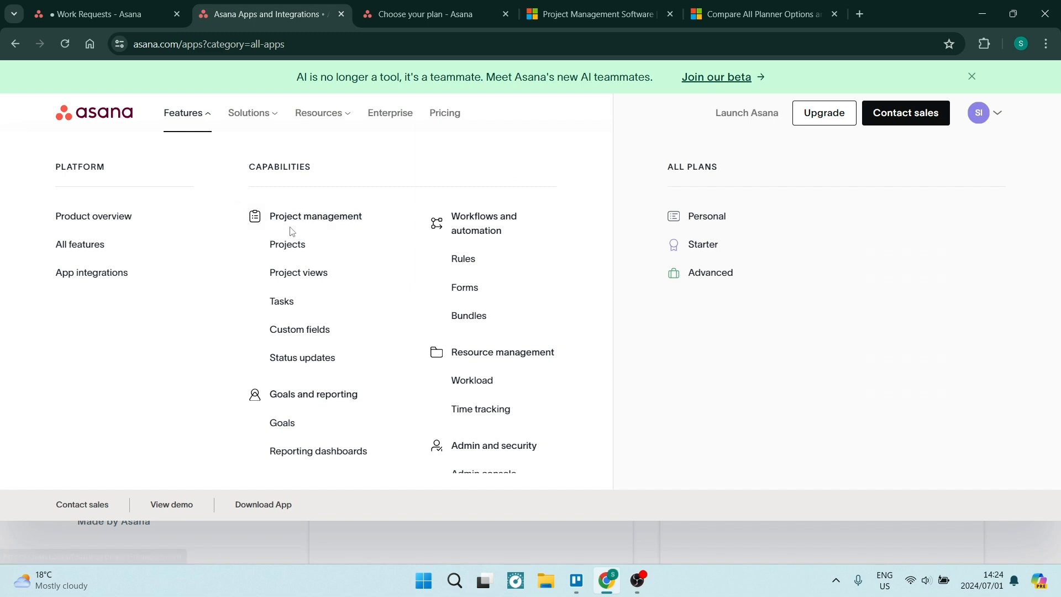
mouse_move(297, 272)
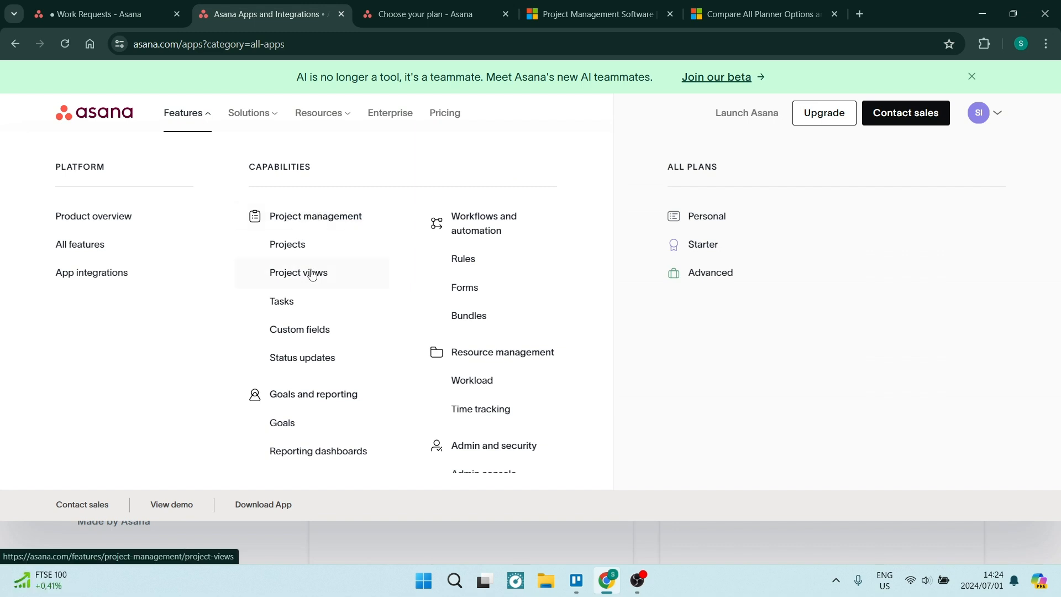
mouse_move(385, 296)
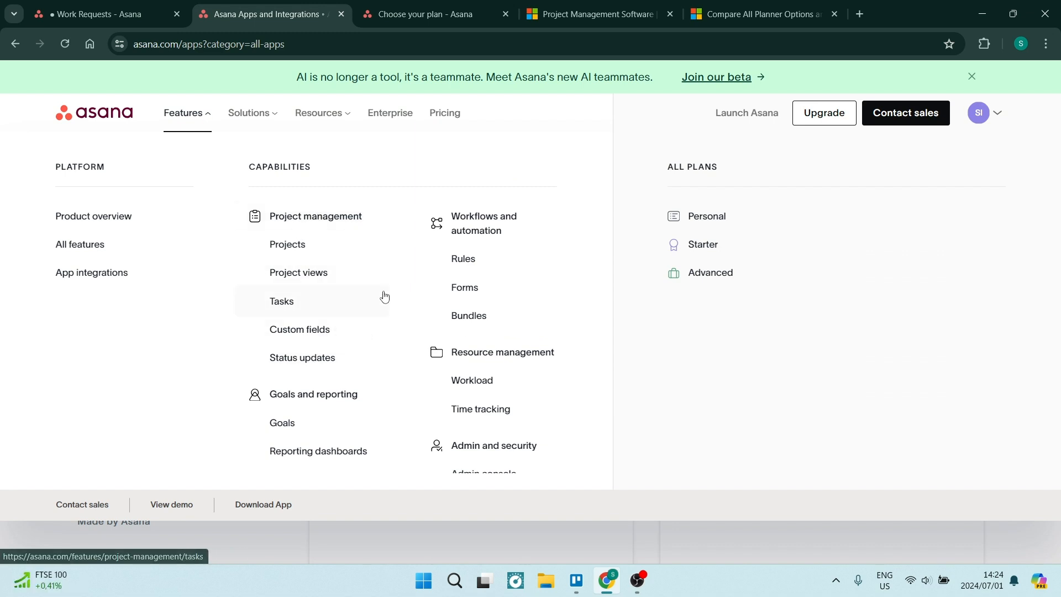
mouse_move(469, 288)
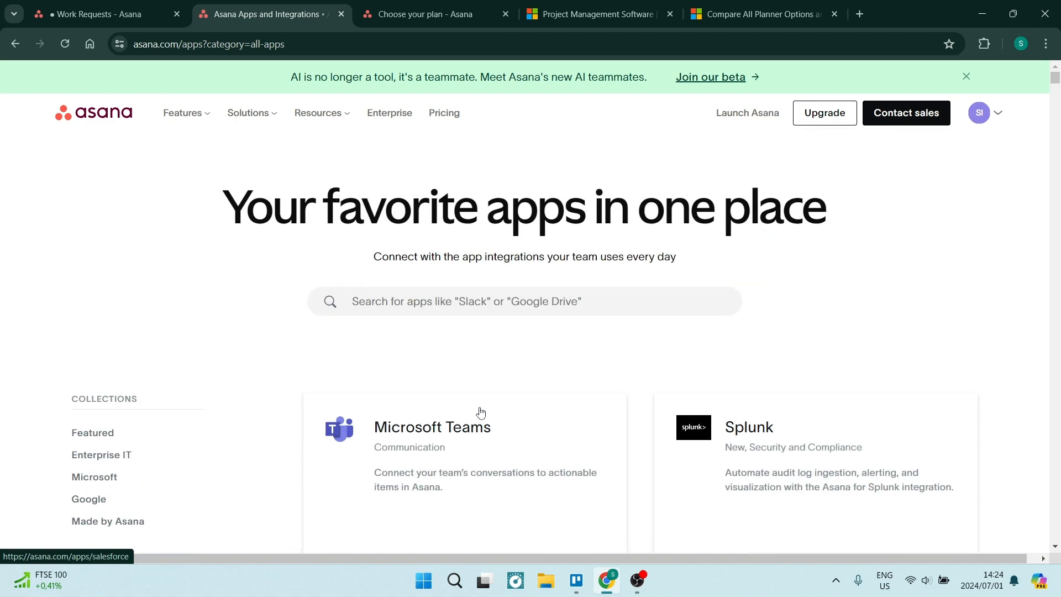
mouse_move(335, 206)
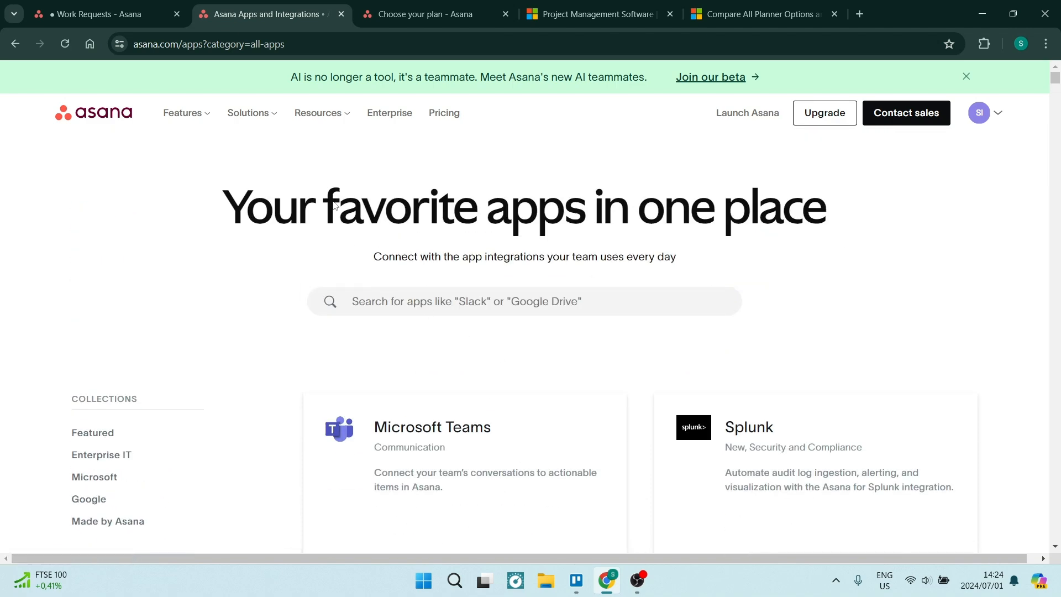
Bring up the Microsoft Project product page and scroll into its feature overview
left_click(592, 13)
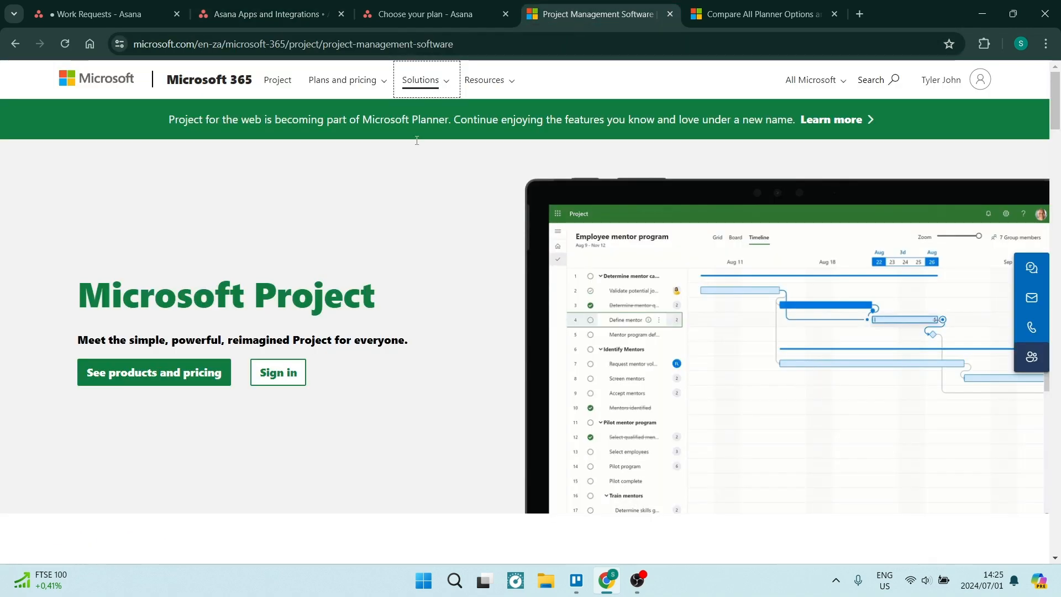
mouse_move(370, 234)
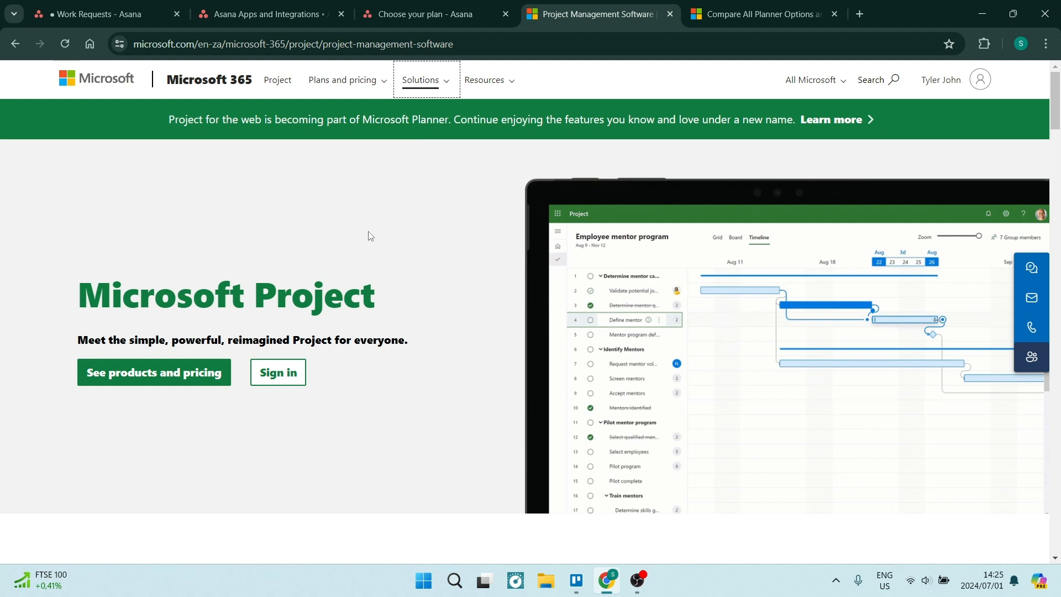
mouse_move(312, 143)
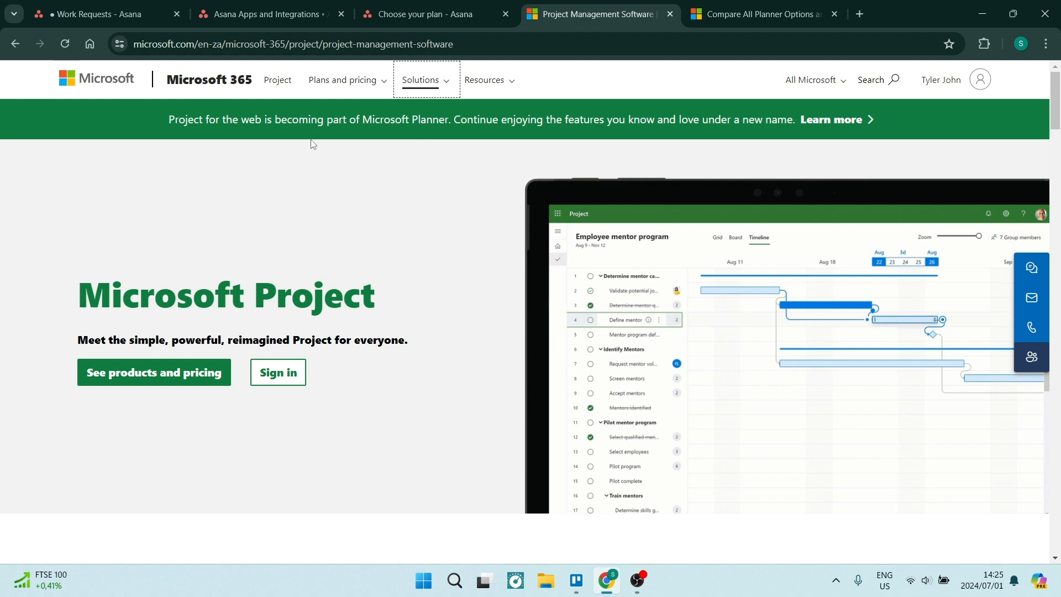
mouse_move(431, 218)
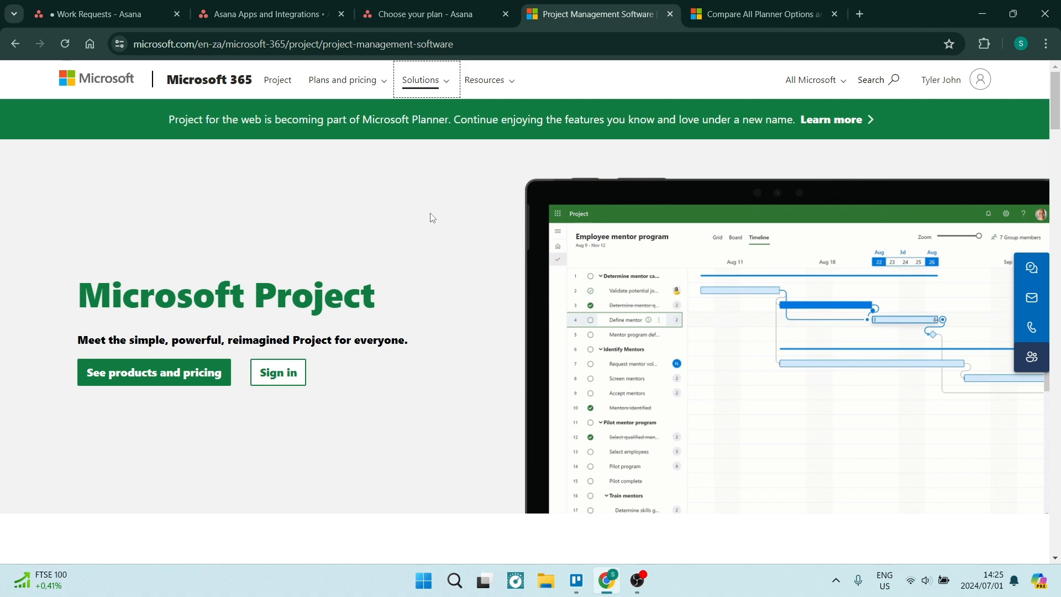
scroll("down", 3)
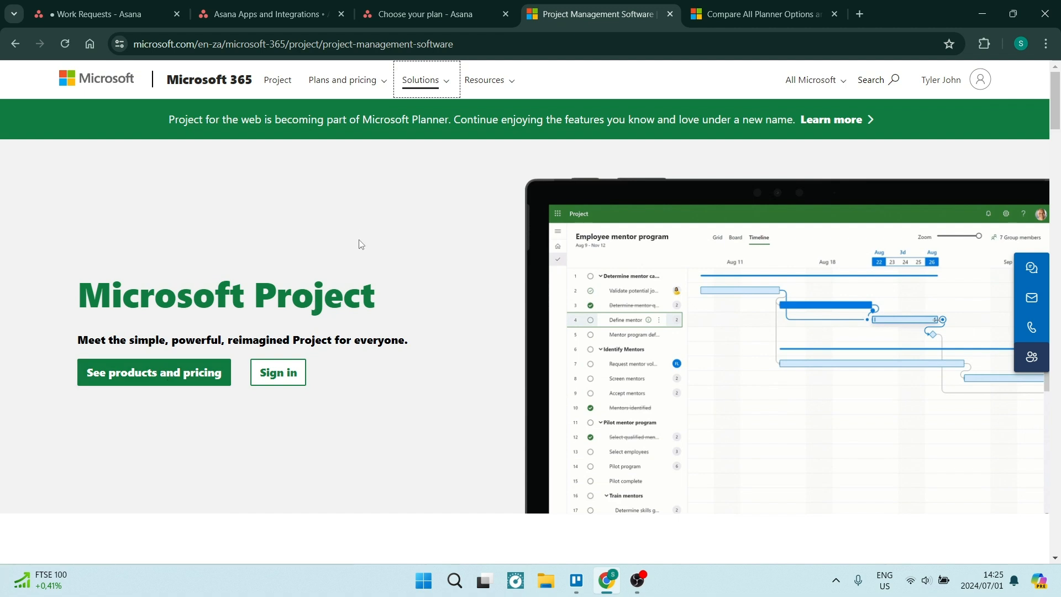
mouse_move(425, 240)
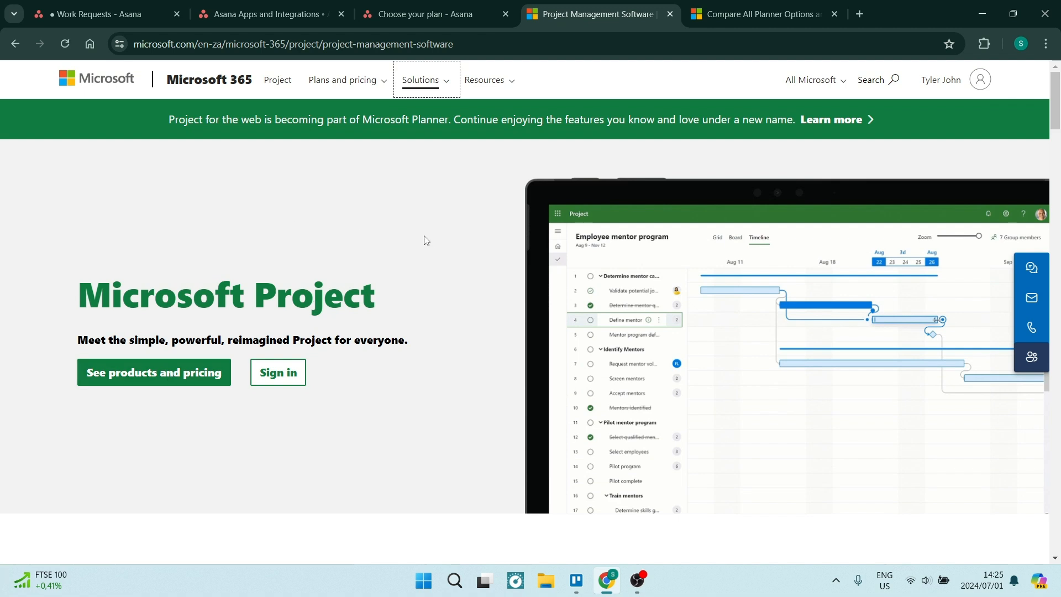
scroll("down", 3)
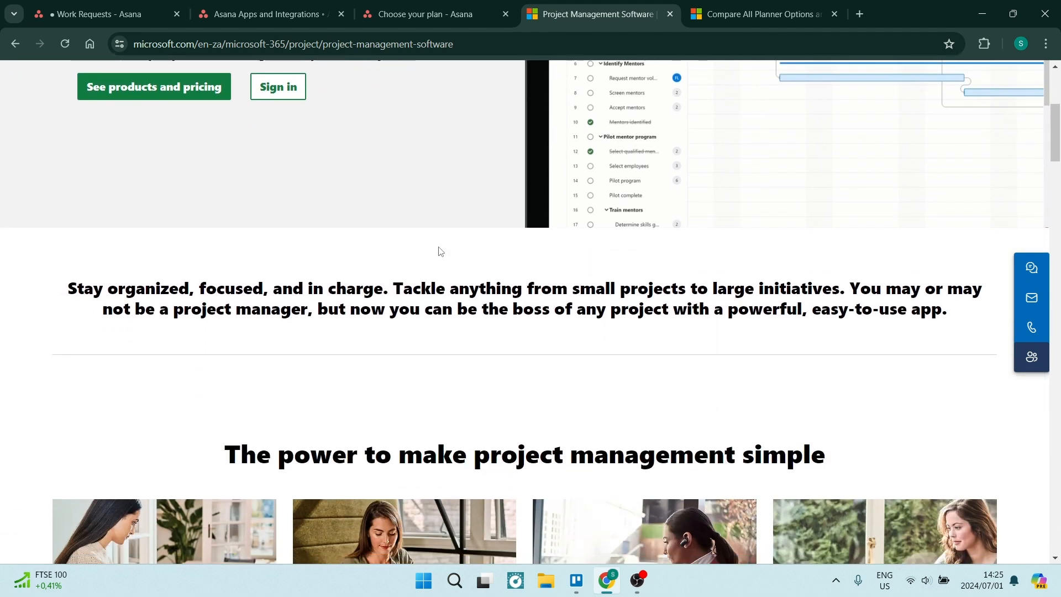
scroll("down", 3)
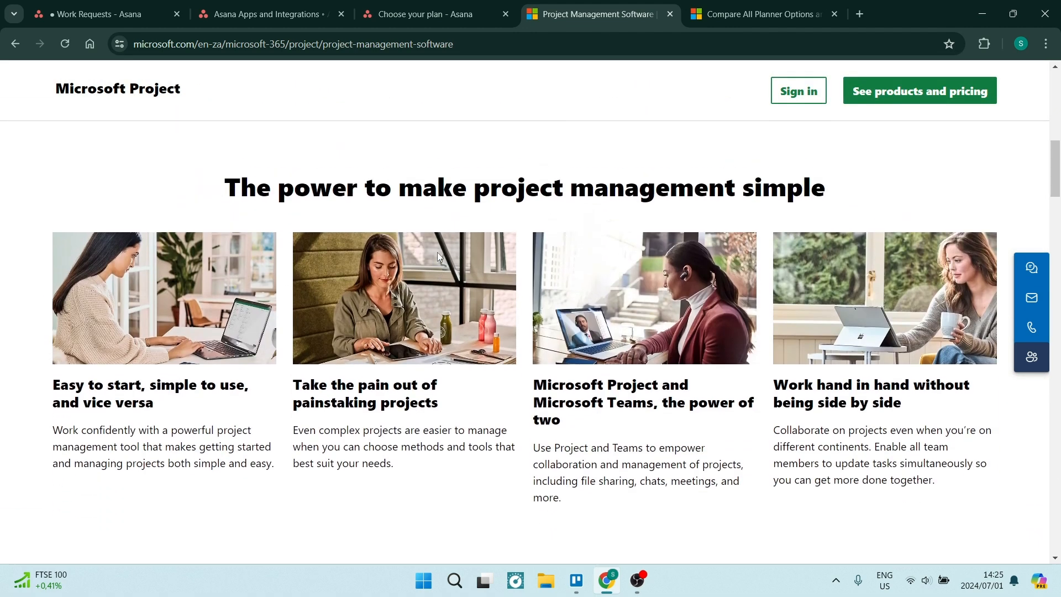
mouse_move(477, 263)
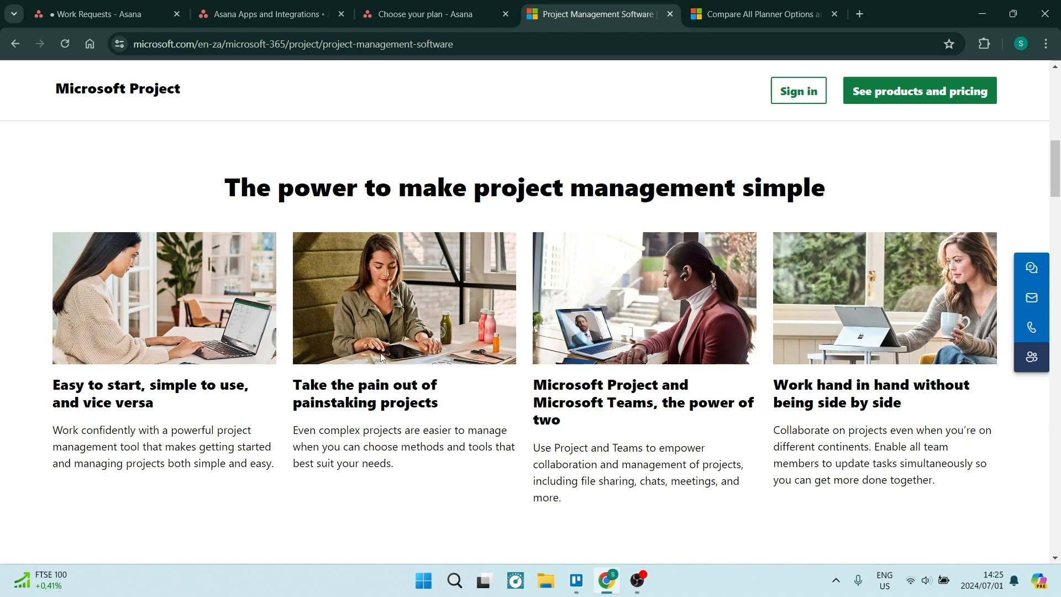
mouse_move(243, 354)
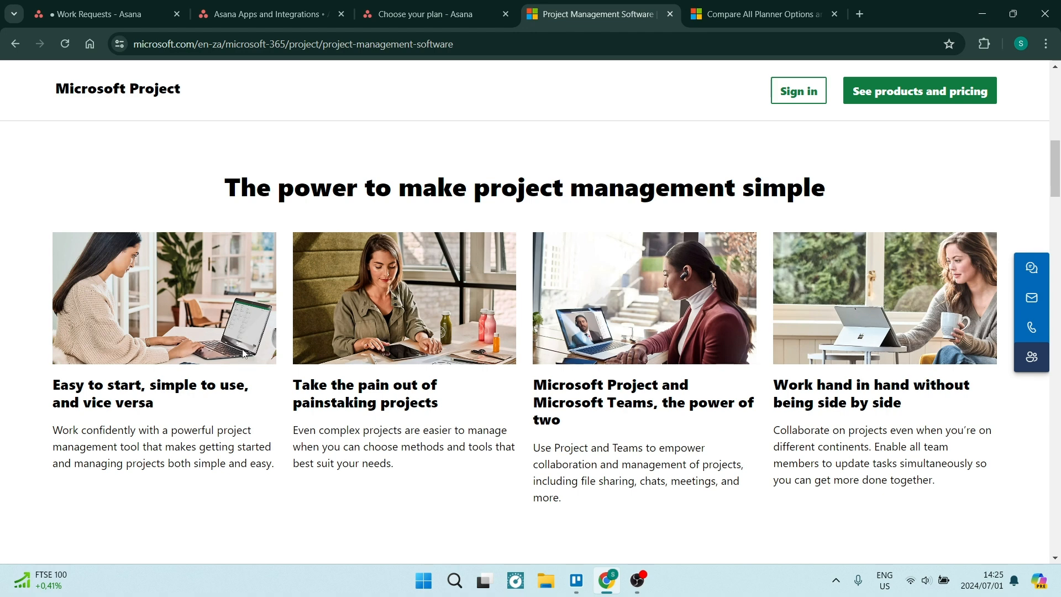
scroll("down", 3)
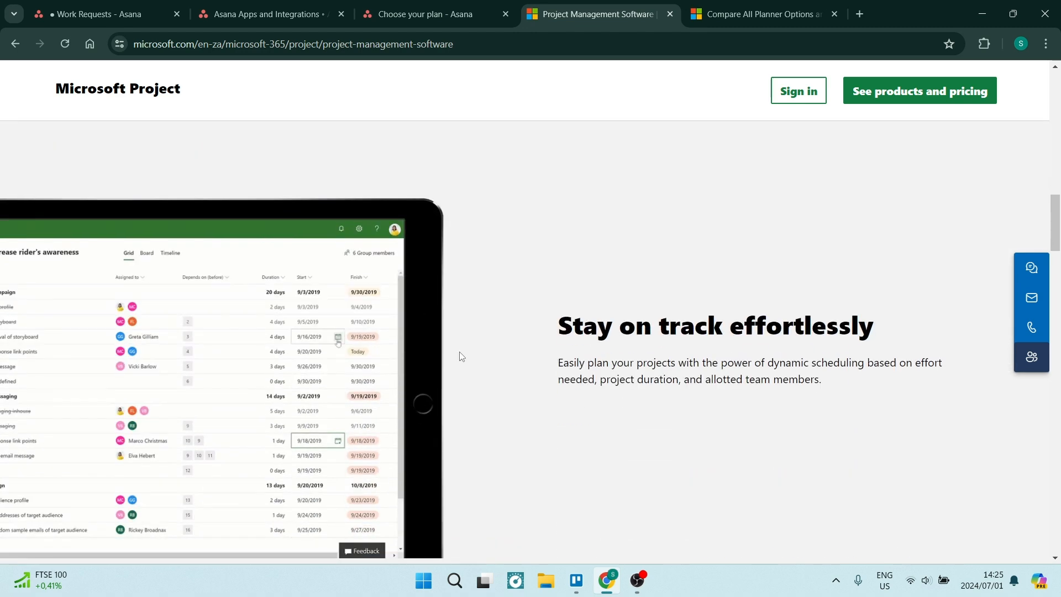
Continue scrolling through the remaining Microsoft Project feature sections
scroll("down", 3)
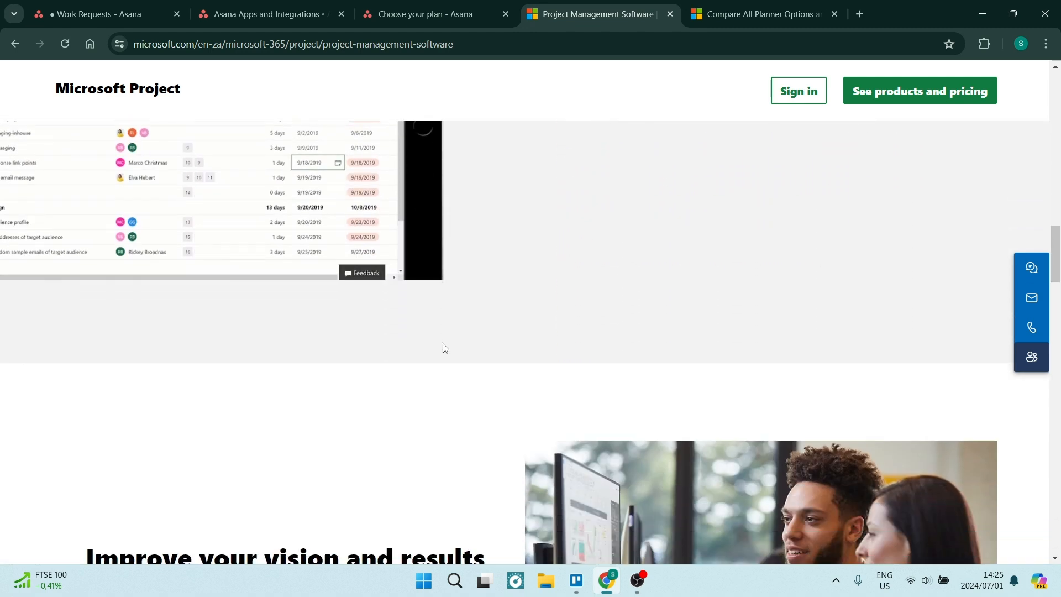
scroll("down", 3)
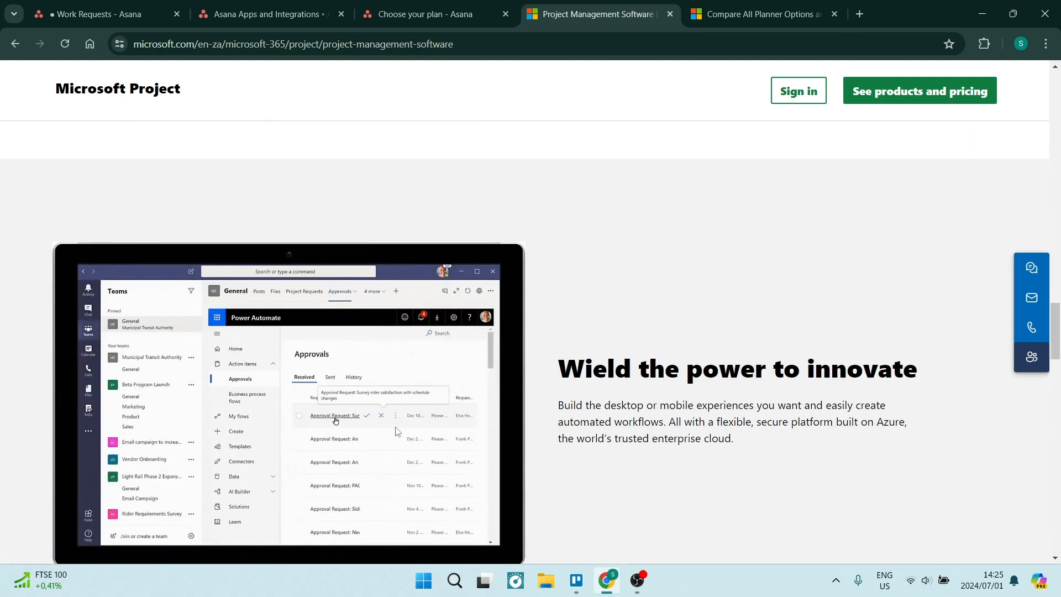
scroll("down", 3)
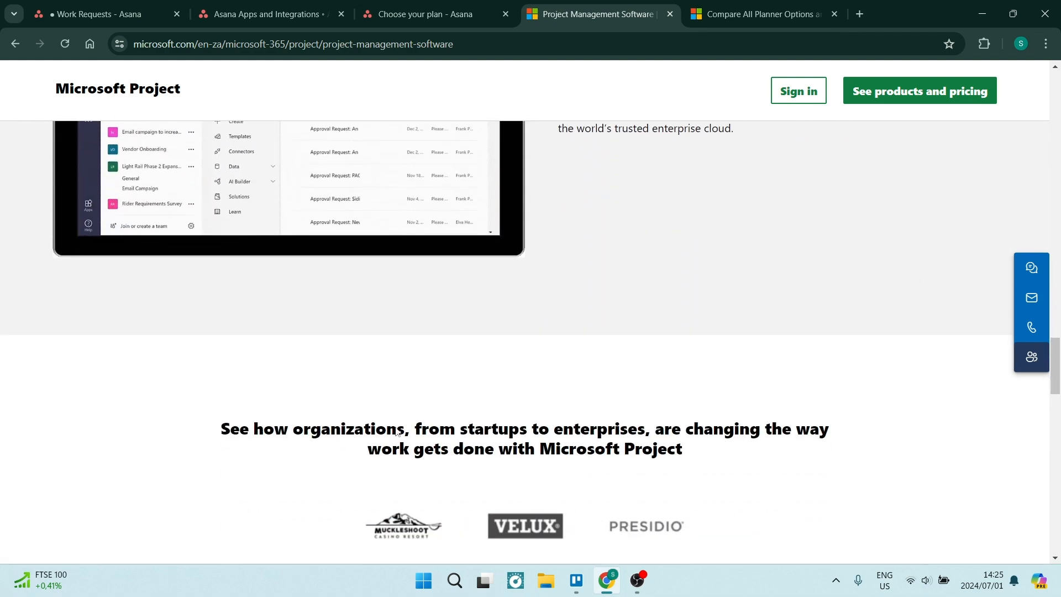
scroll("down", 3)
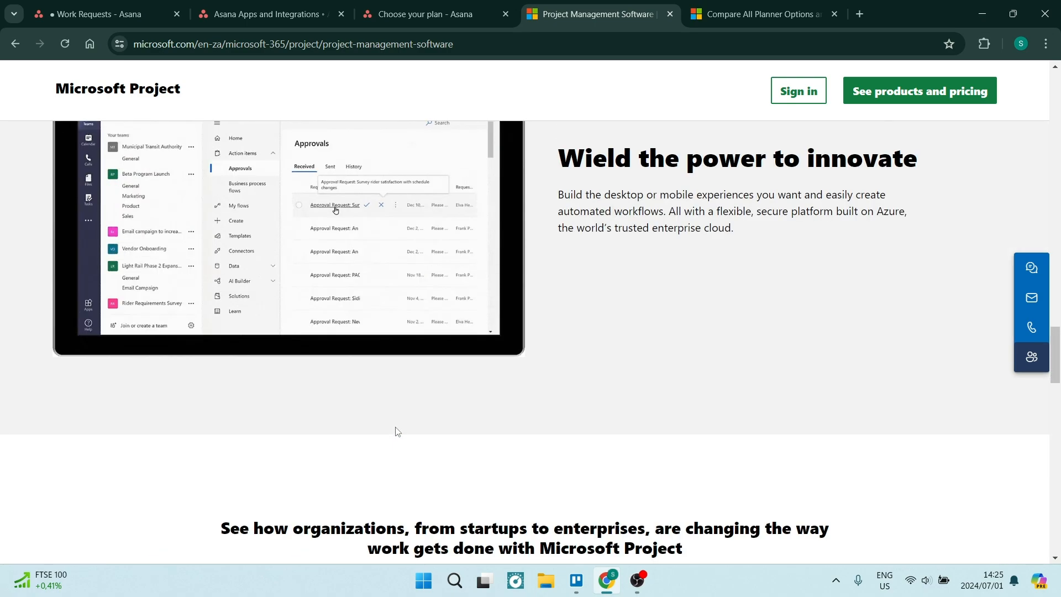
scroll("down", 3)
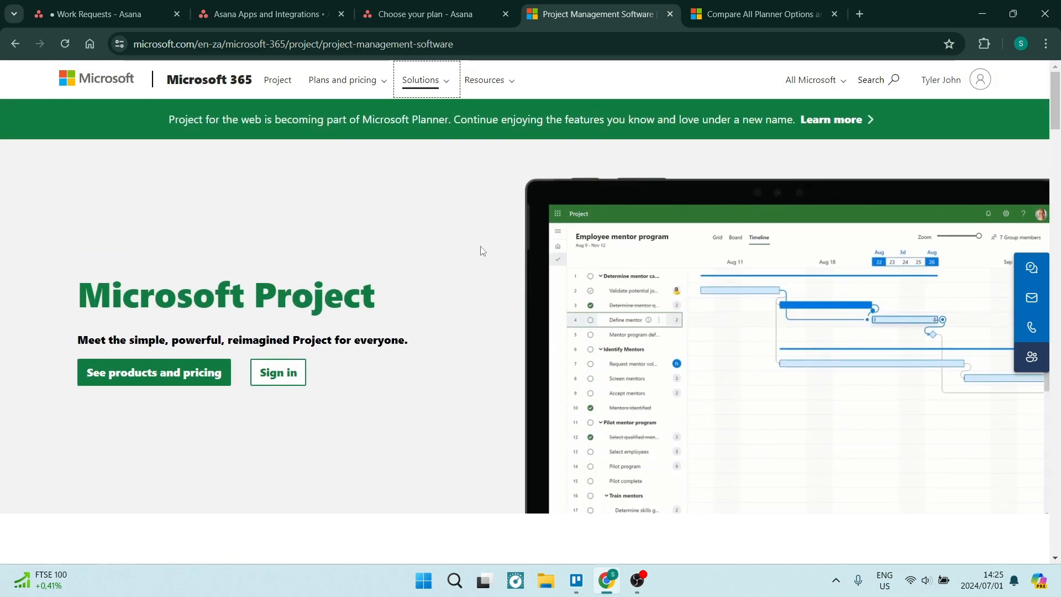
mouse_move(346, 67)
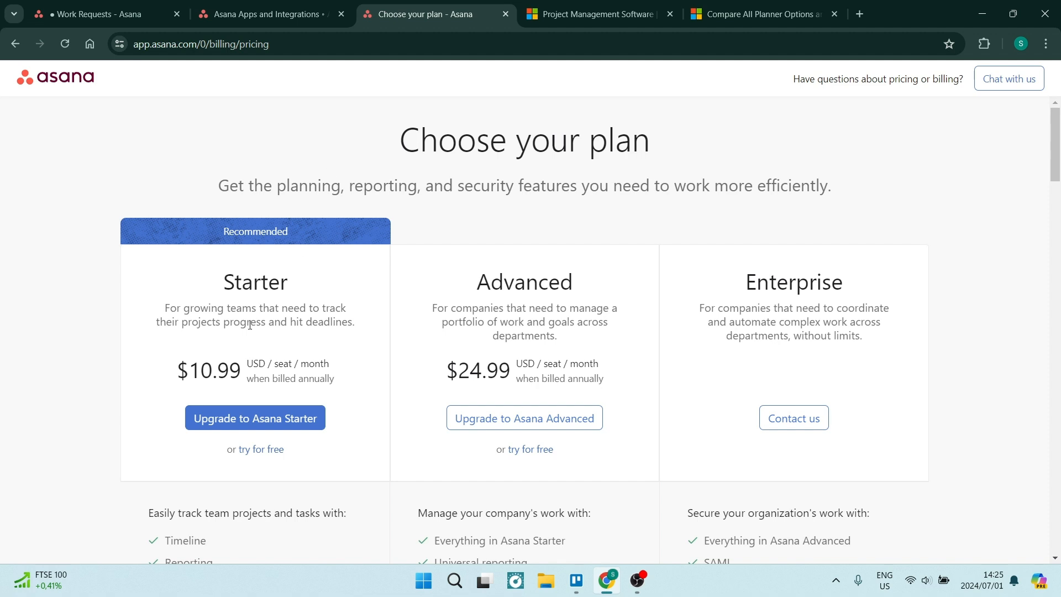
mouse_move(517, 371)
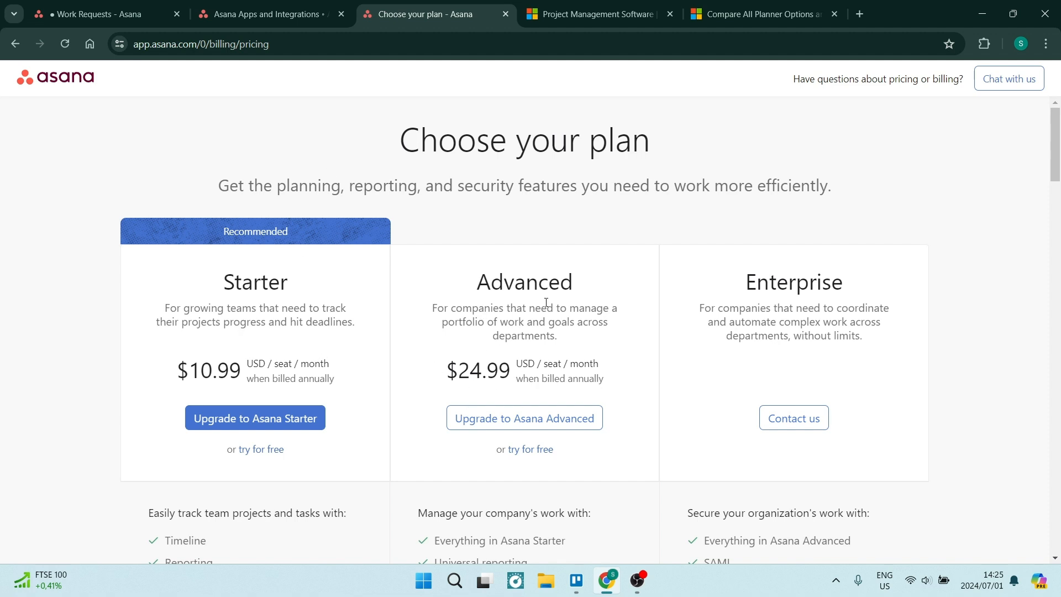
Scroll the Asana Choose your plan page to glance at the plan feature lists
scroll("down", 3)
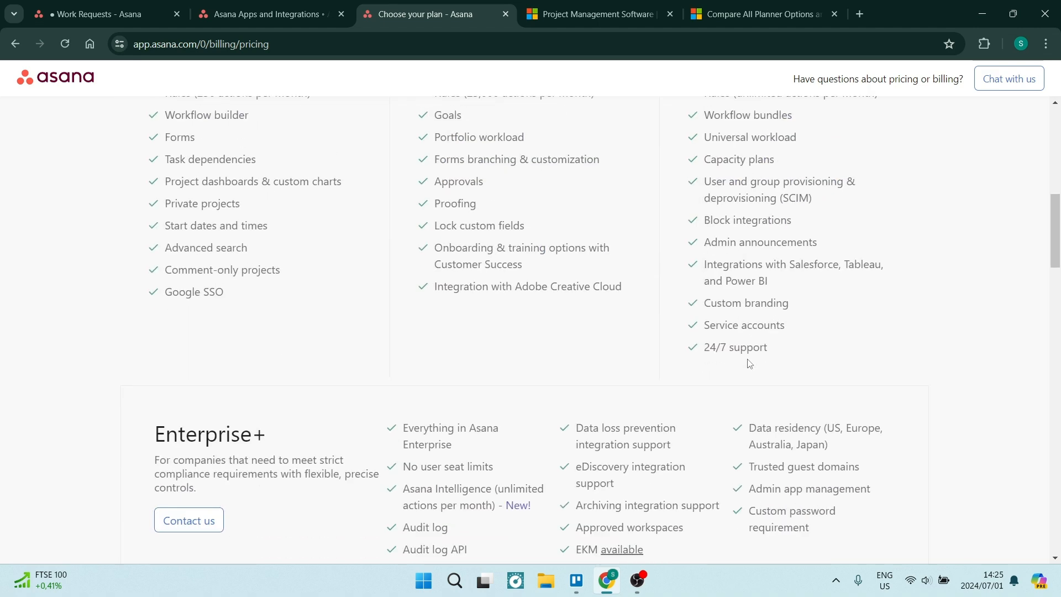
scroll("up", 3)
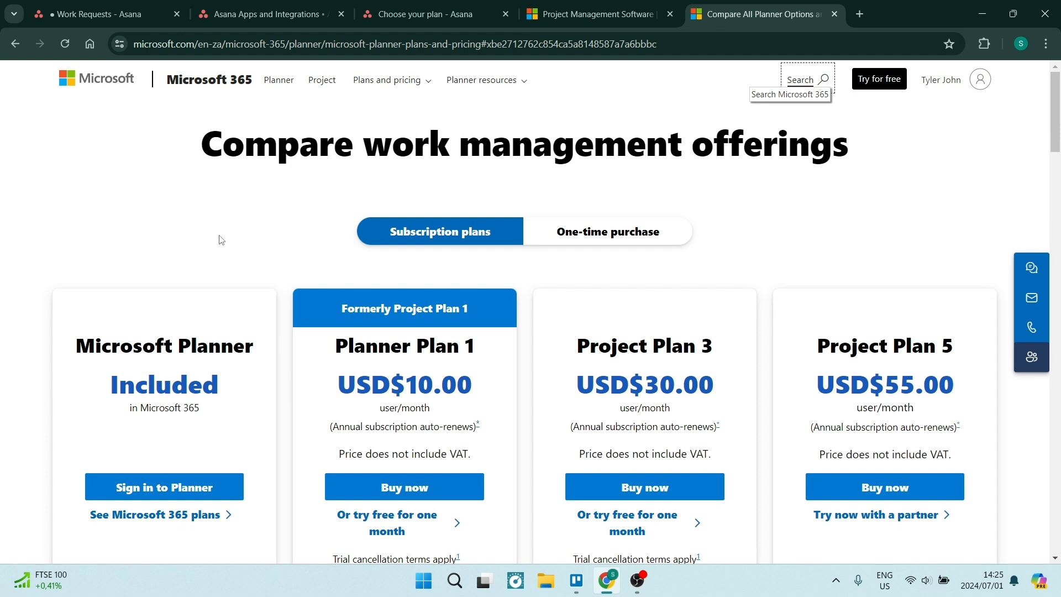
Scroll through the Planner and Project plan cards with their prices and included features
scroll("down", 3)
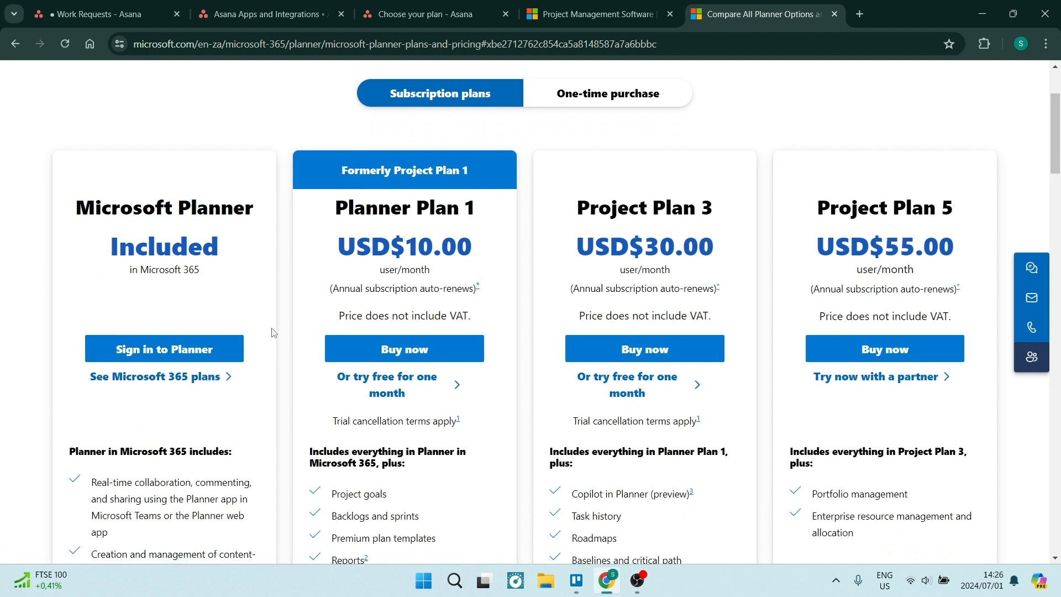
mouse_move(450, 302)
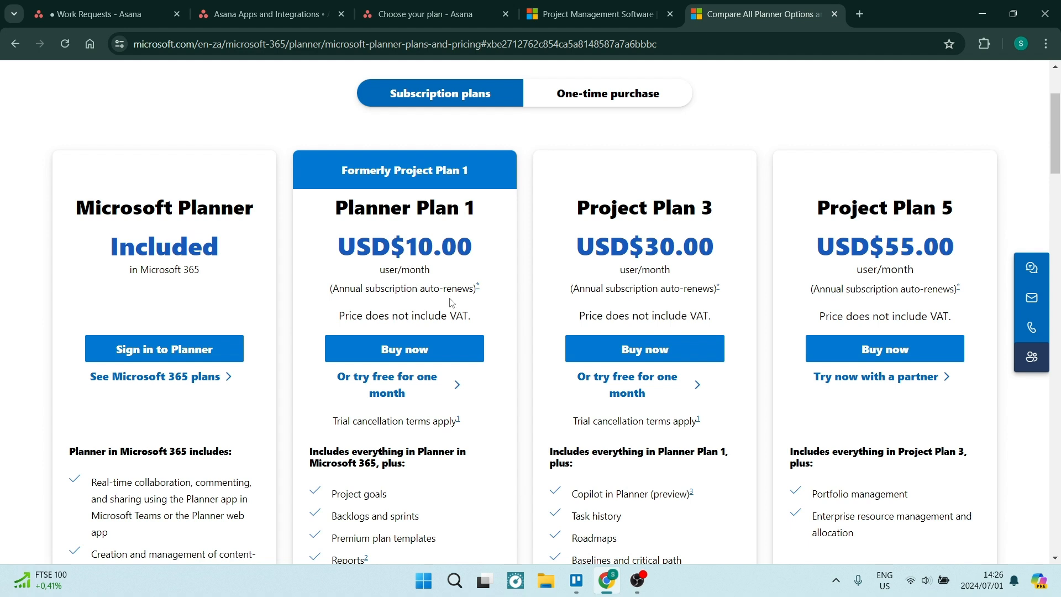
mouse_move(405, 231)
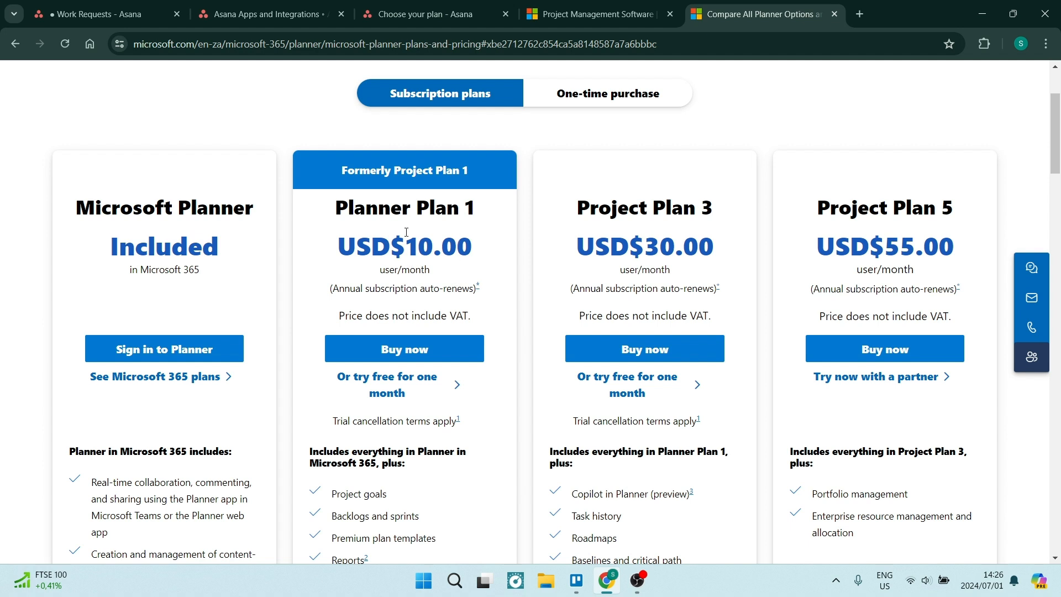
mouse_move(699, 261)
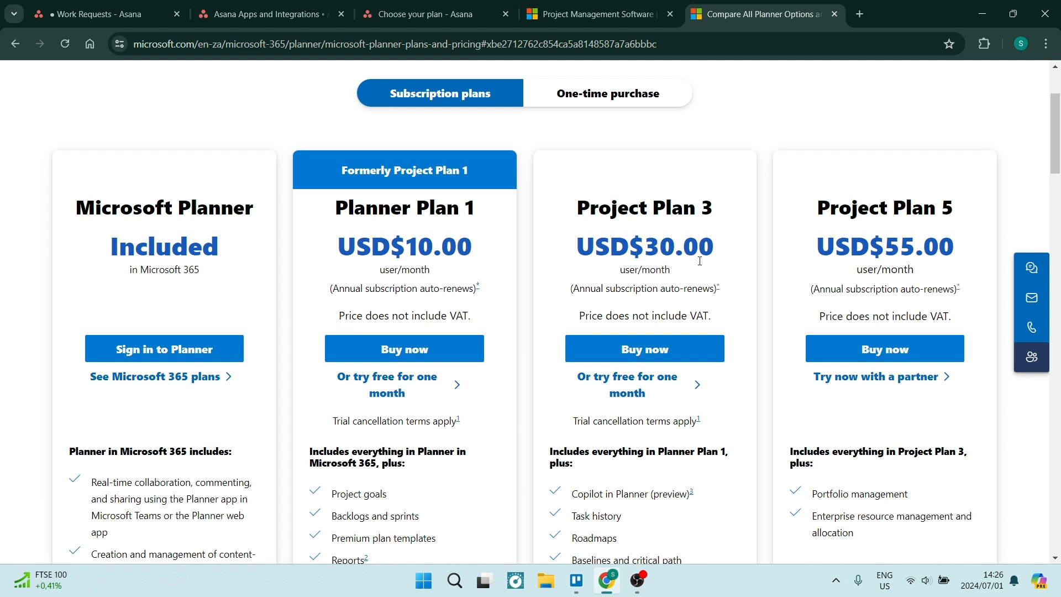
scroll("down", 3)
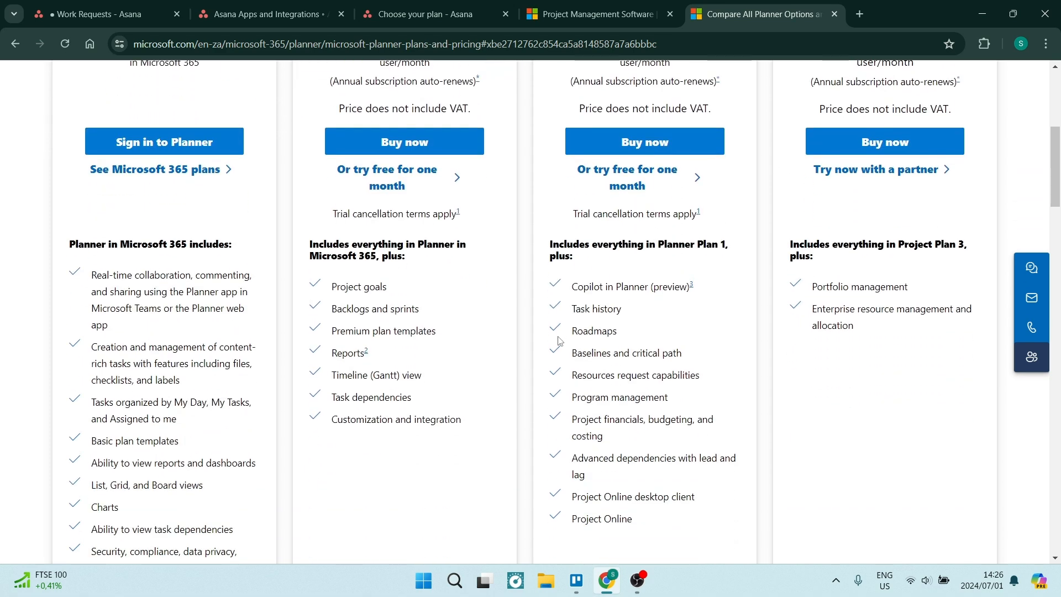
scroll("down", 3)
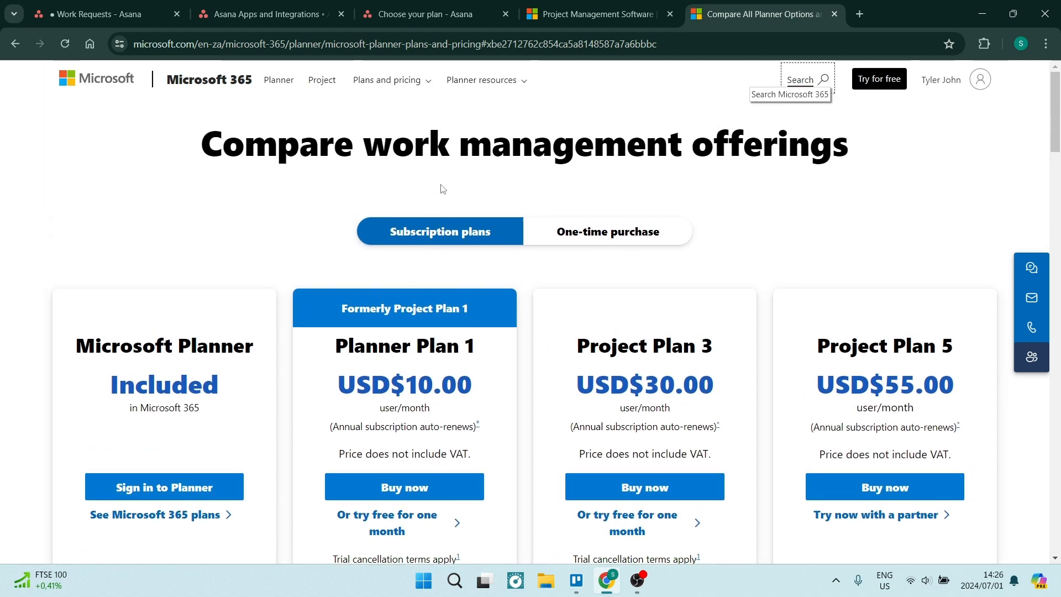
mouse_move(472, 192)
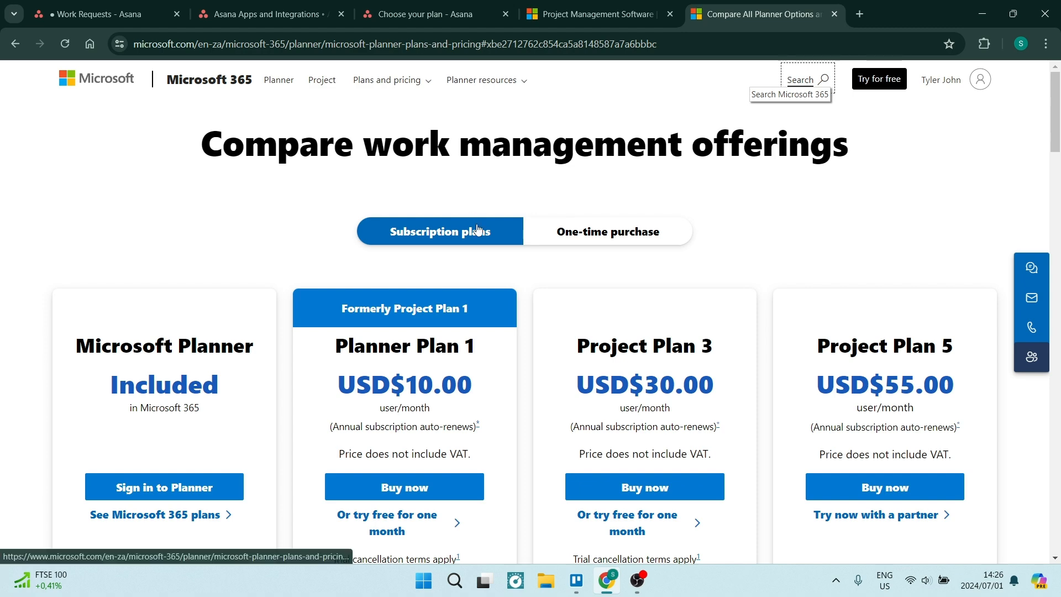
Glance at the Work Requests board, then return to Asana's Choose your plan page
left_click(99, 14)
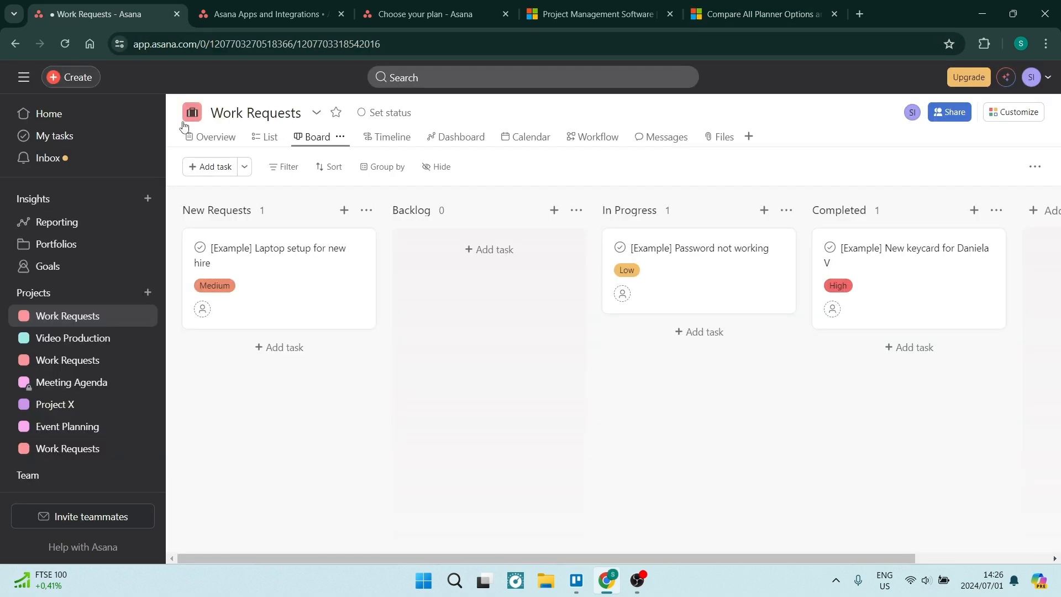
mouse_move(414, 278)
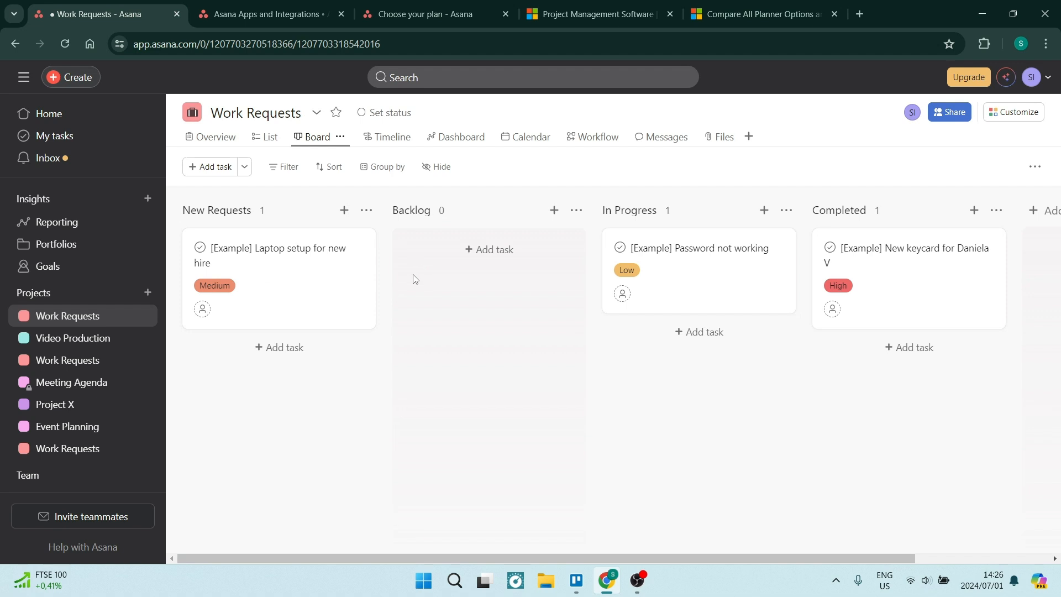
mouse_move(441, 293)
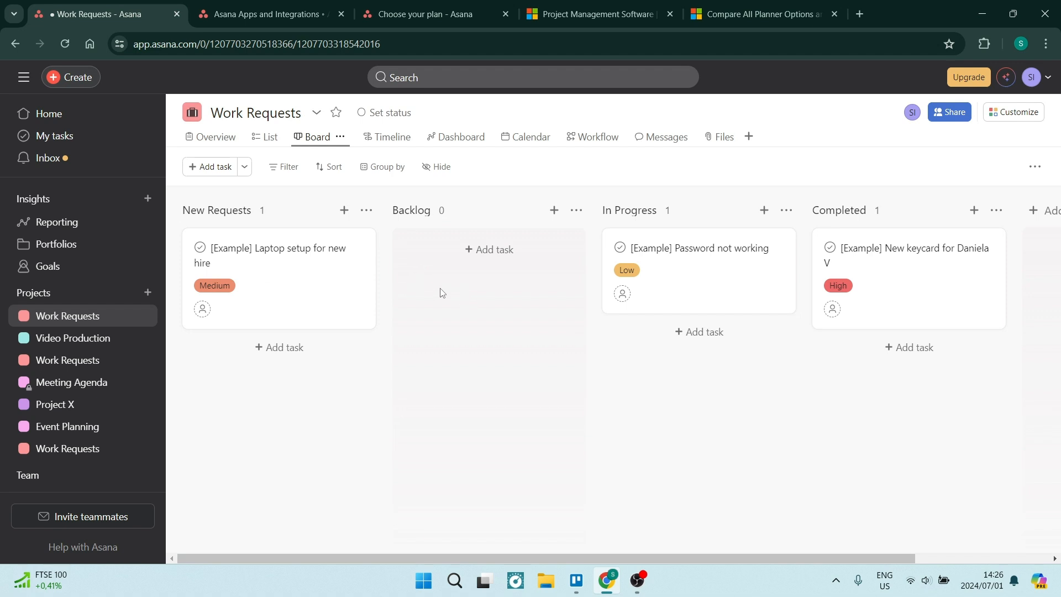
mouse_move(433, 278)
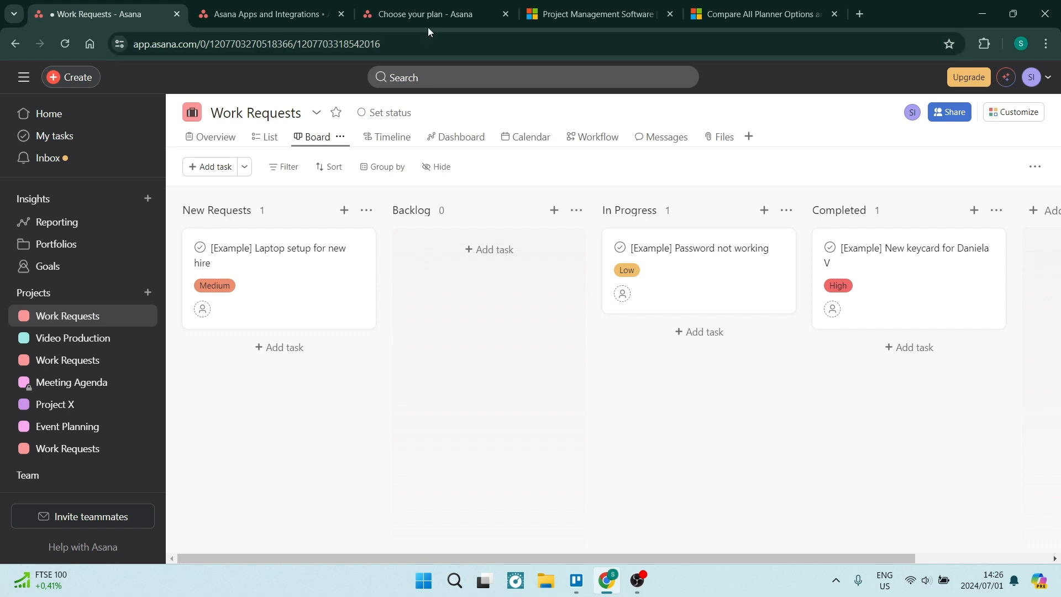
left_click(420, 14)
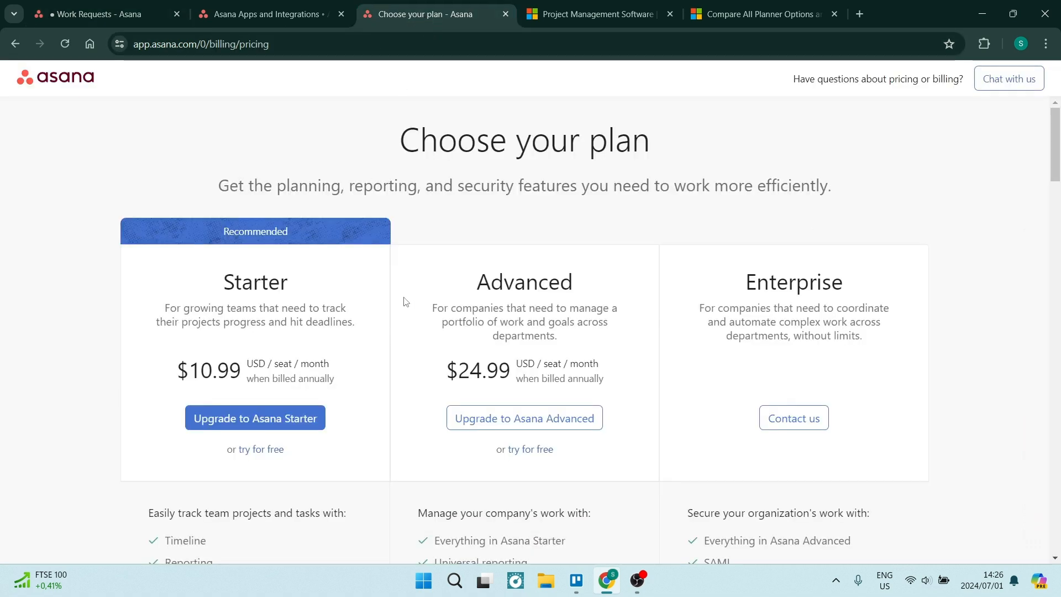